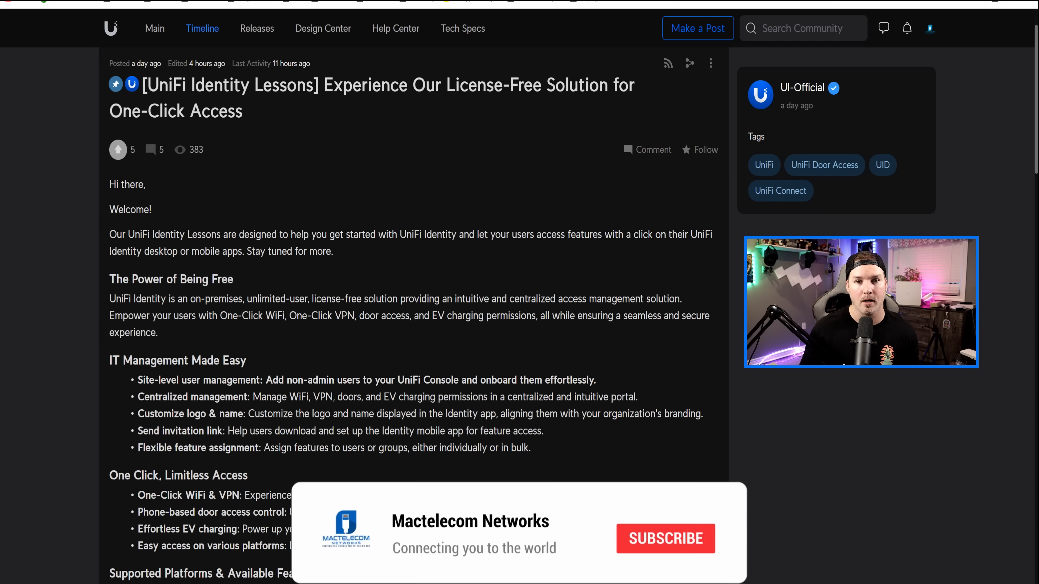
Start adding a single new user from the Admins & Users list.
click(665, 539)
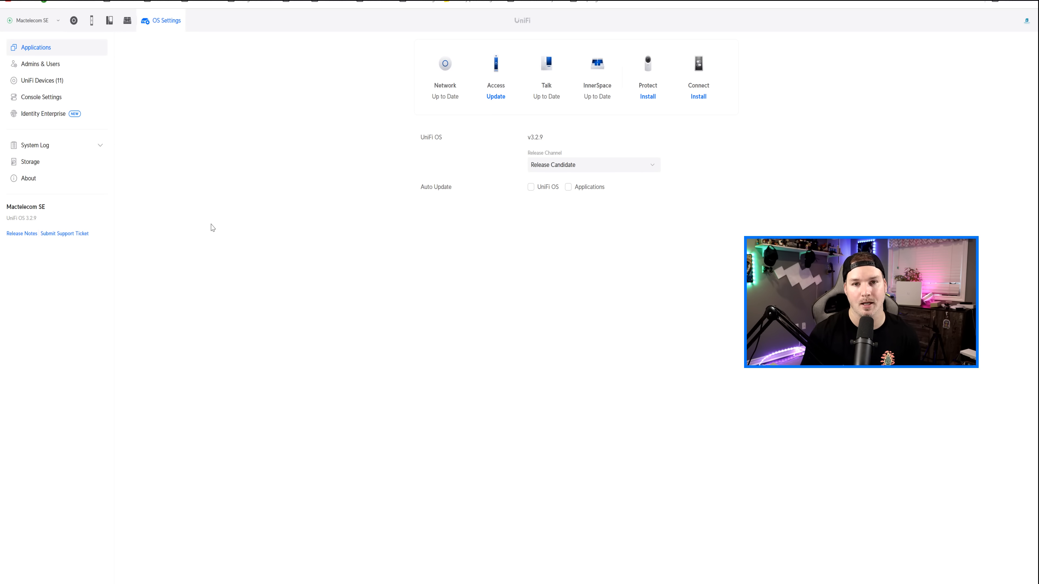
mouse_move(708, 167)
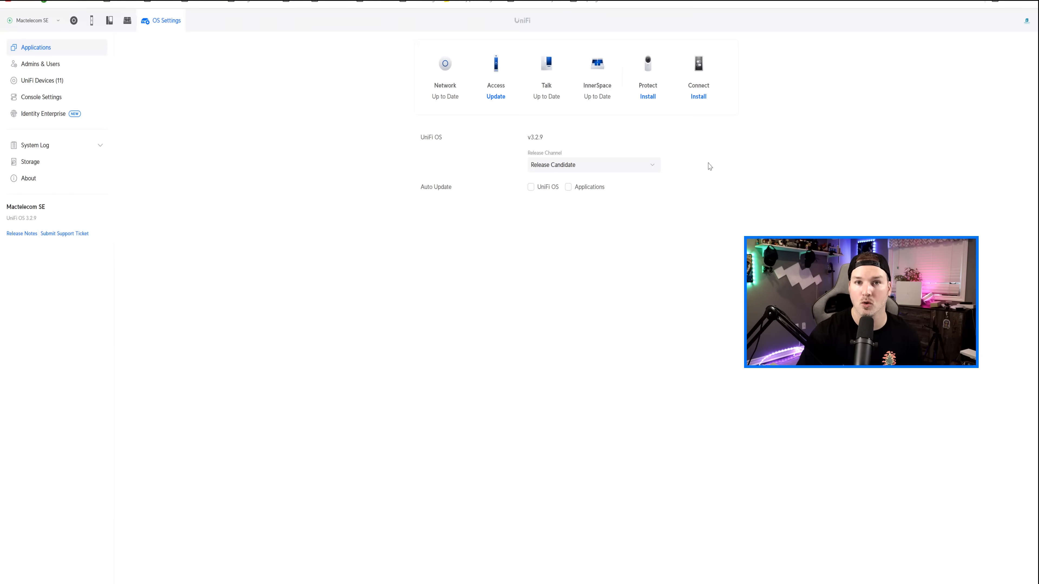
mouse_move(537, 348)
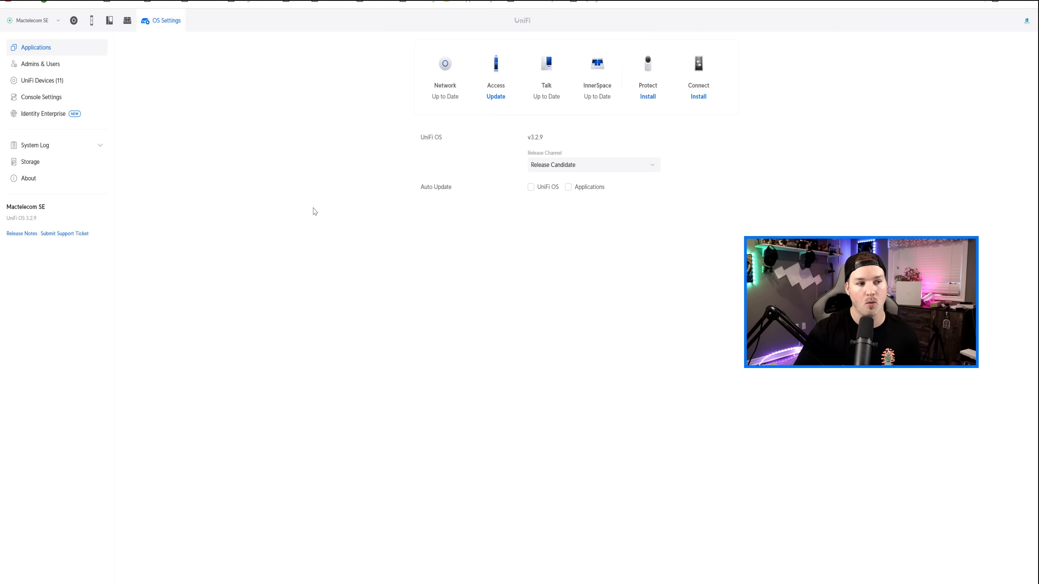
mouse_move(70, 71)
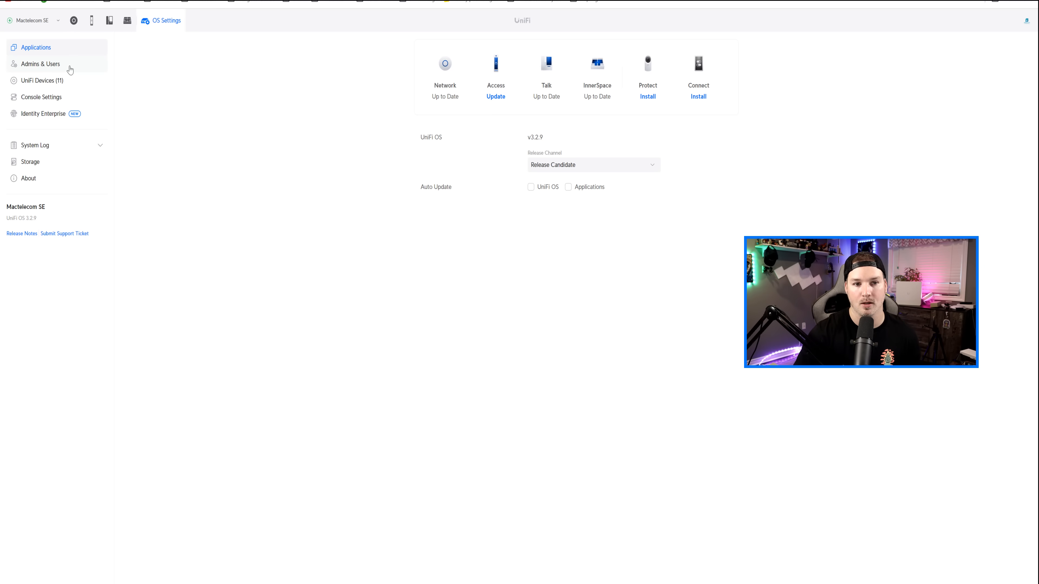
click(41, 64)
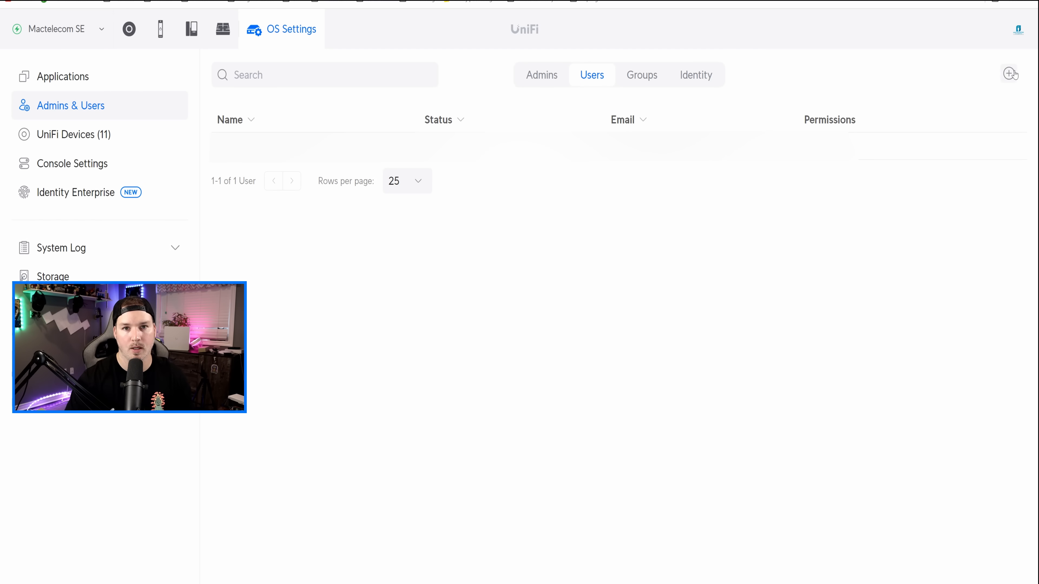
click(1009, 73)
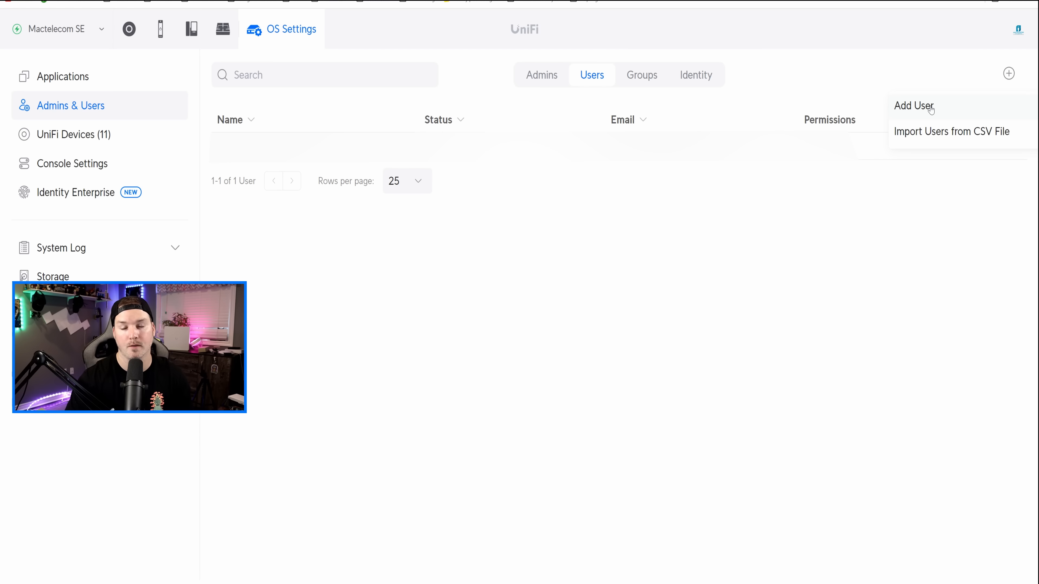
click(930, 106)
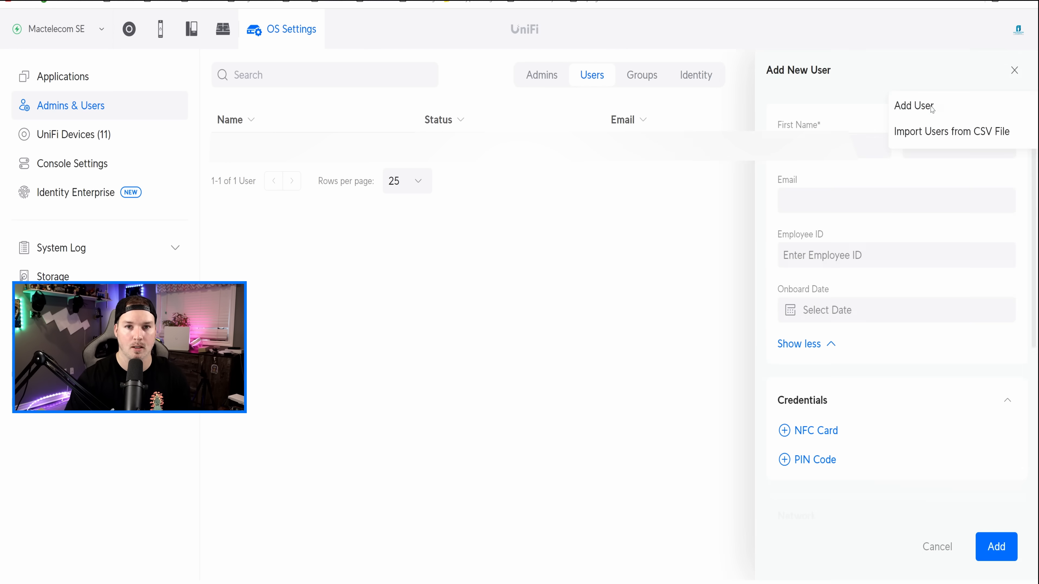
text(Y)
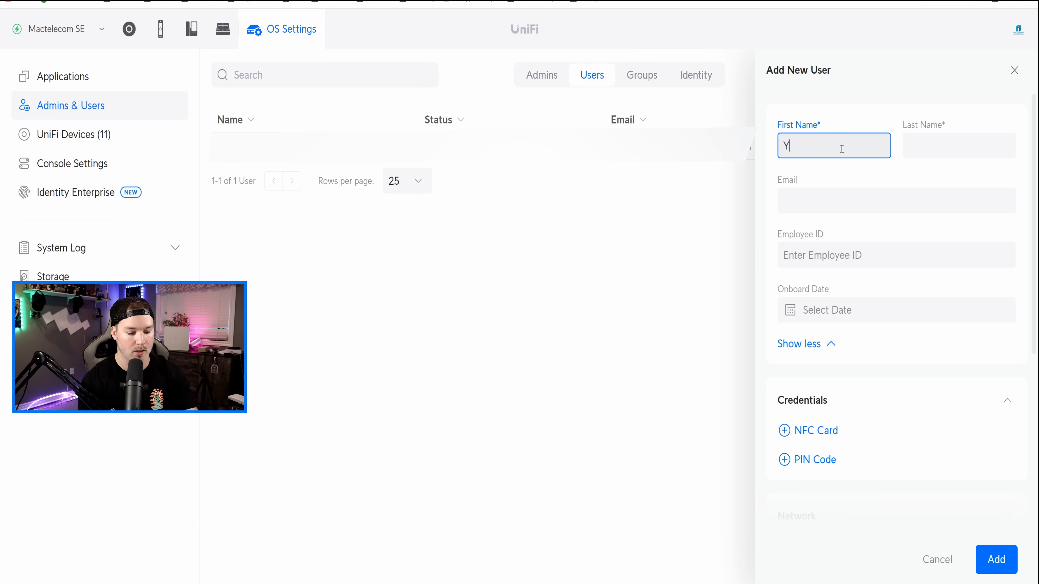
click(958, 146)
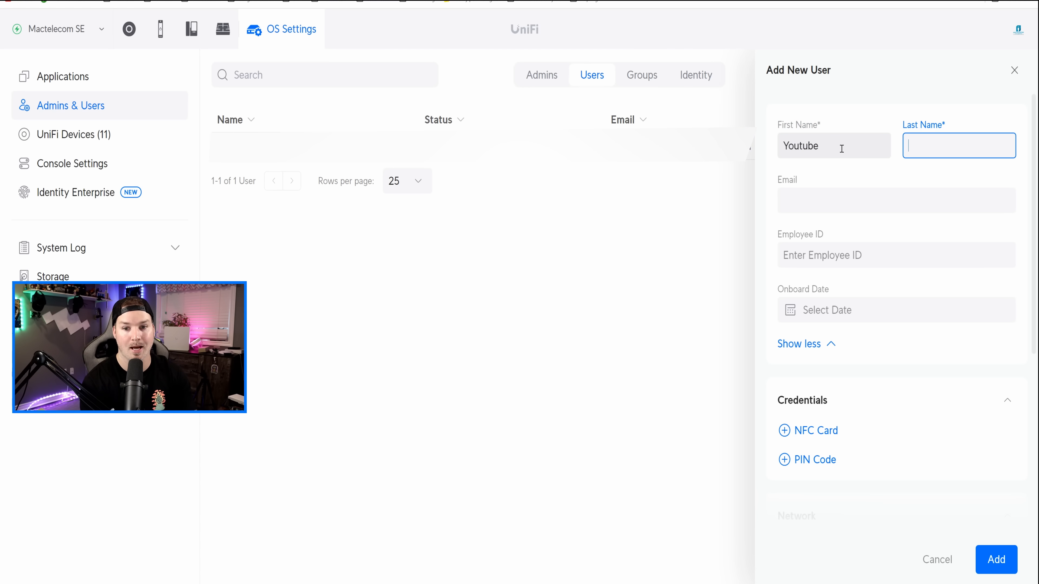
text(Test)
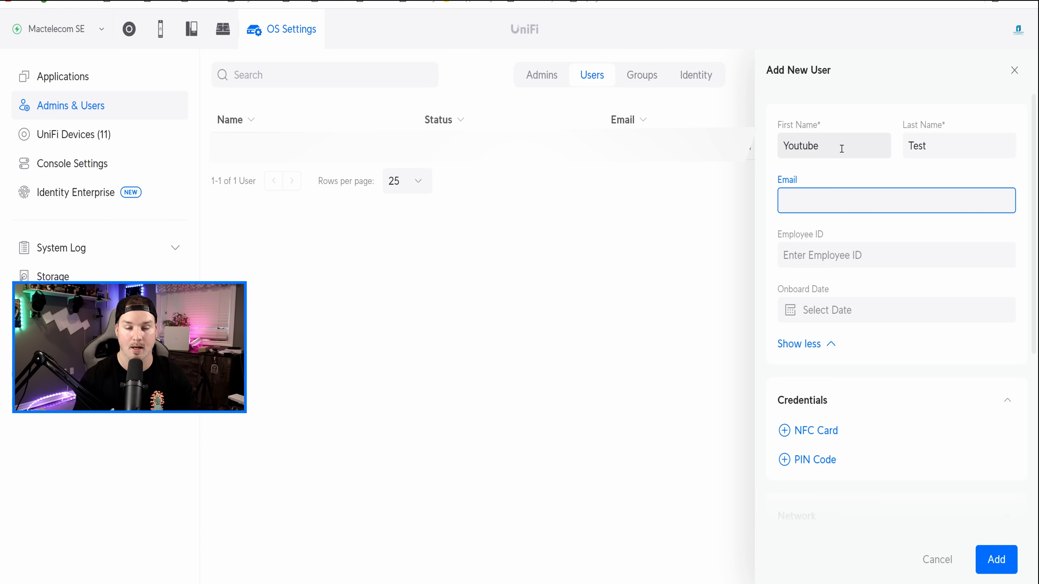
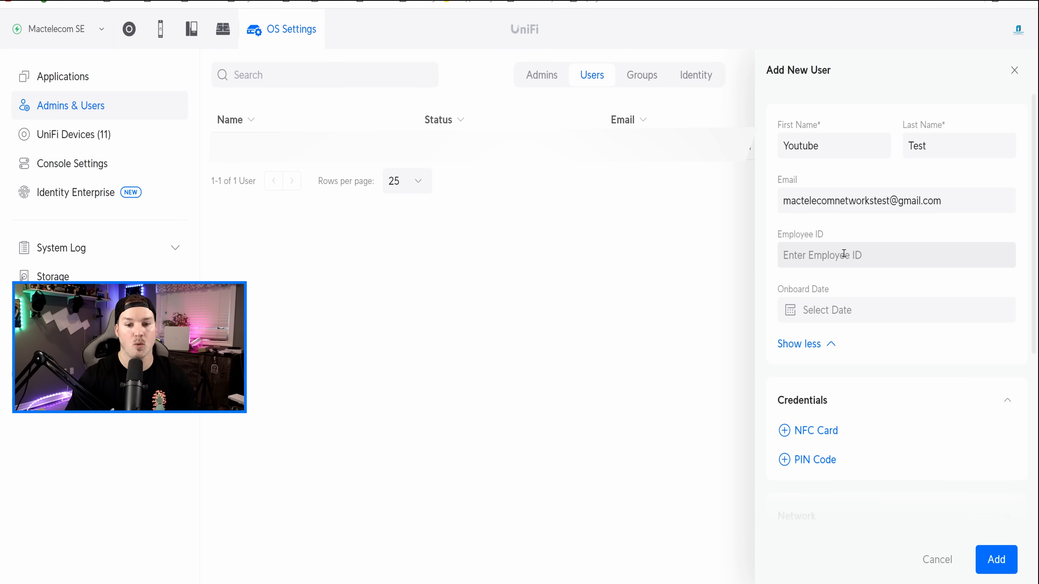
text(1)
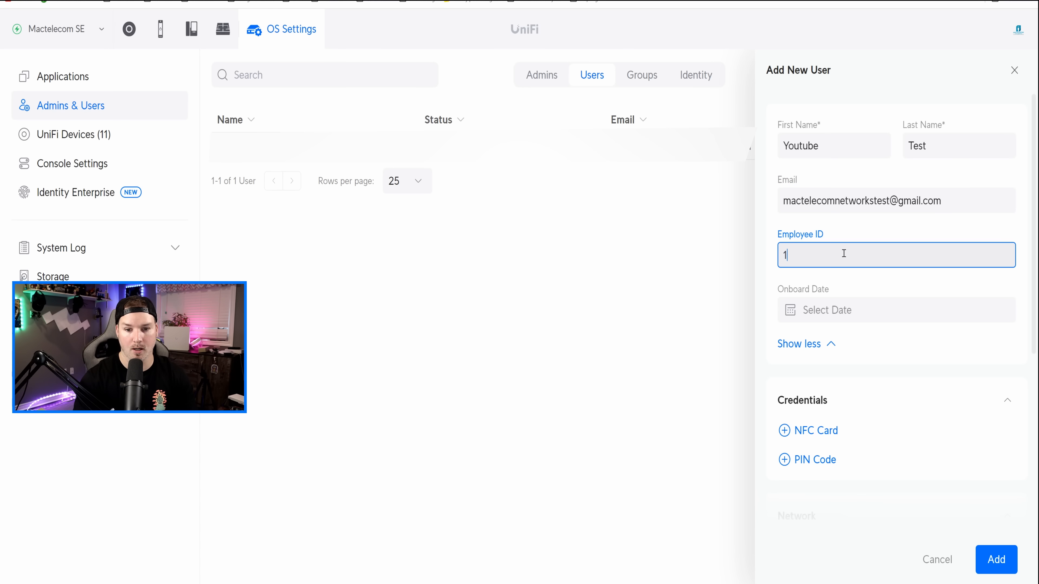
text(00)
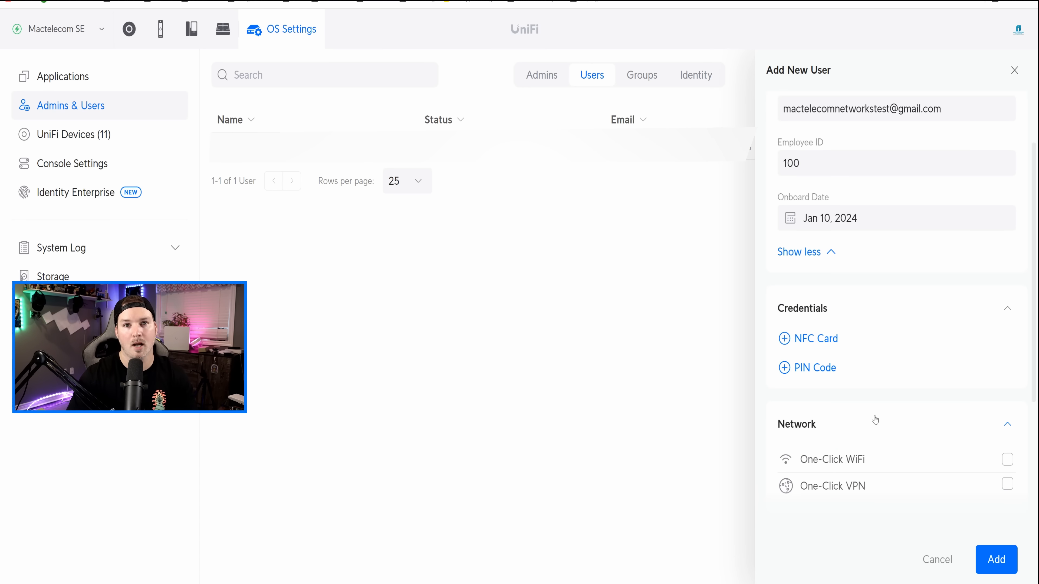
mouse_move(819, 376)
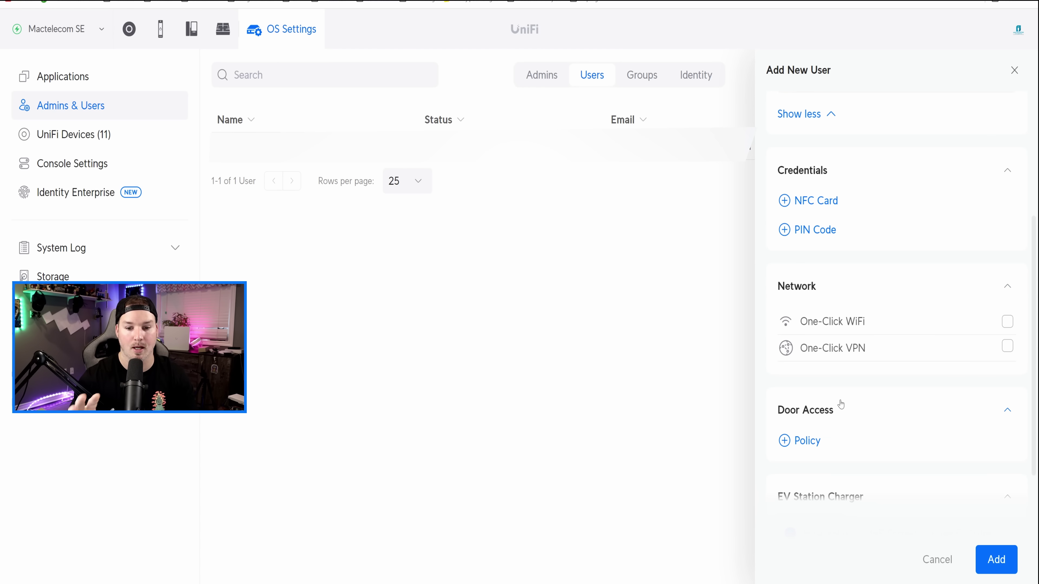
mouse_move(944, 490)
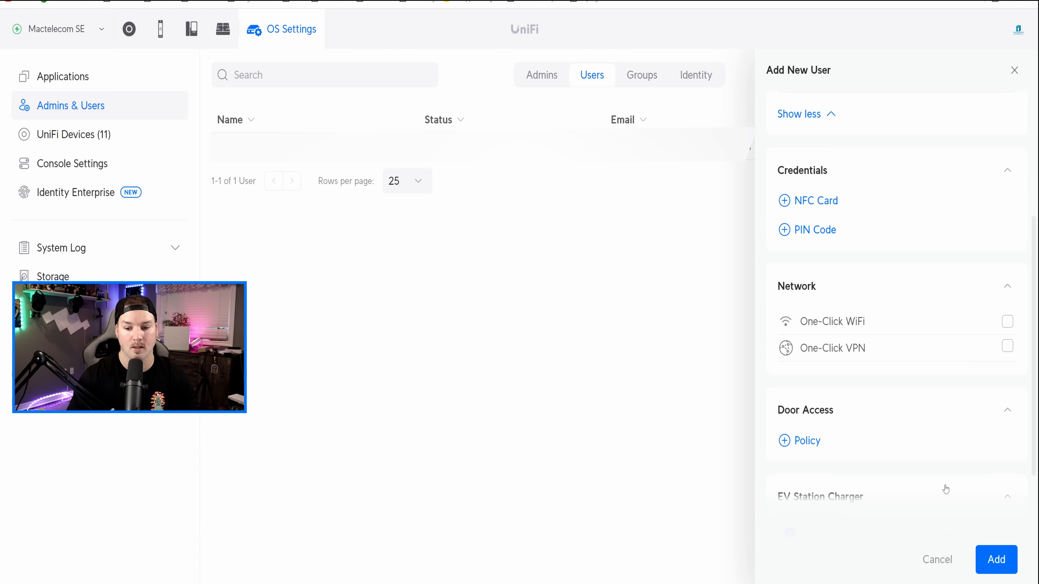
mouse_move(965, 531)
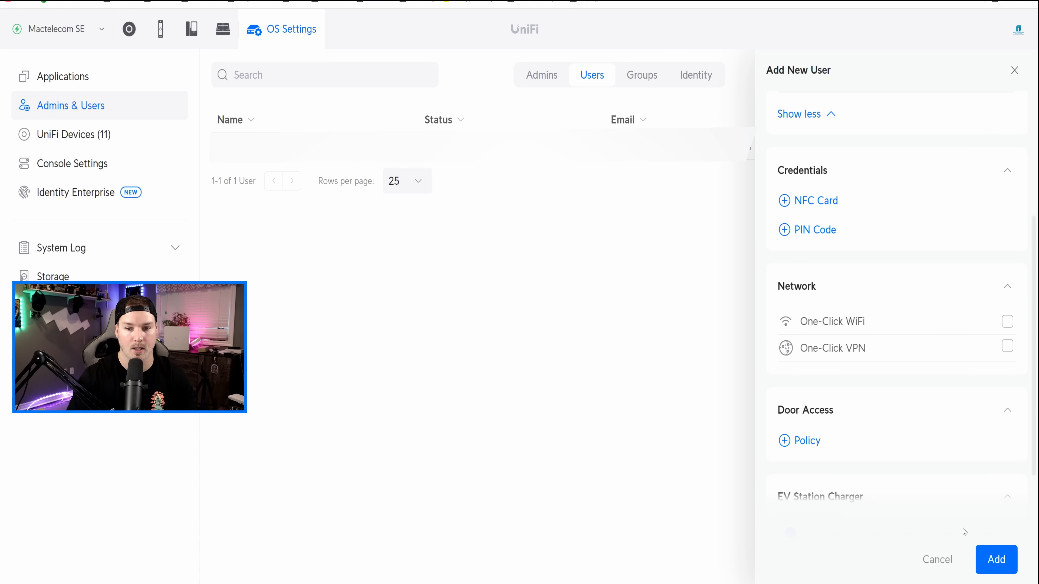
Save the new user, then add a door access policy granting All doors.
click(996, 560)
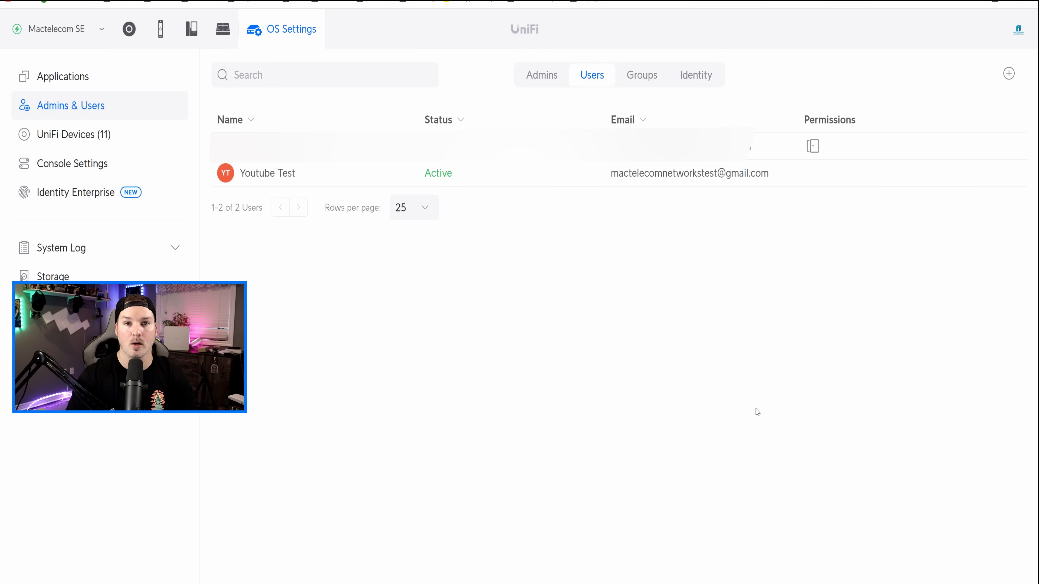
mouse_move(468, 178)
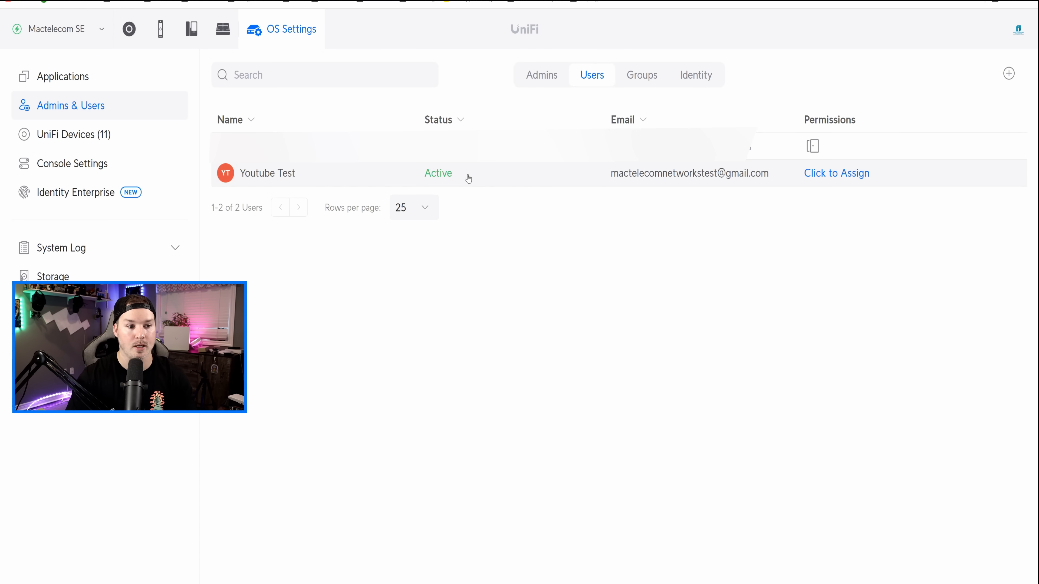
mouse_move(832, 174)
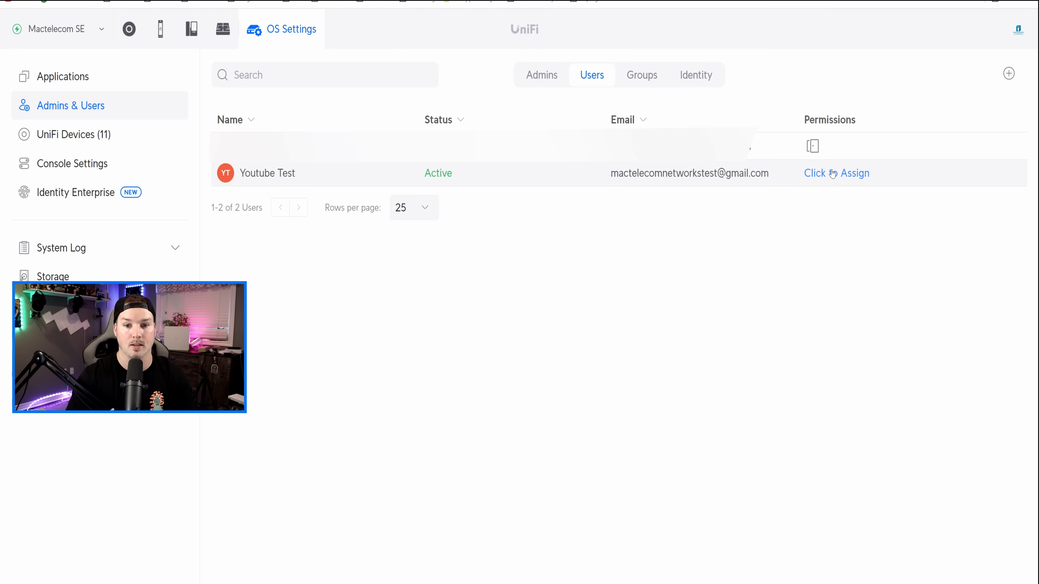
click(268, 174)
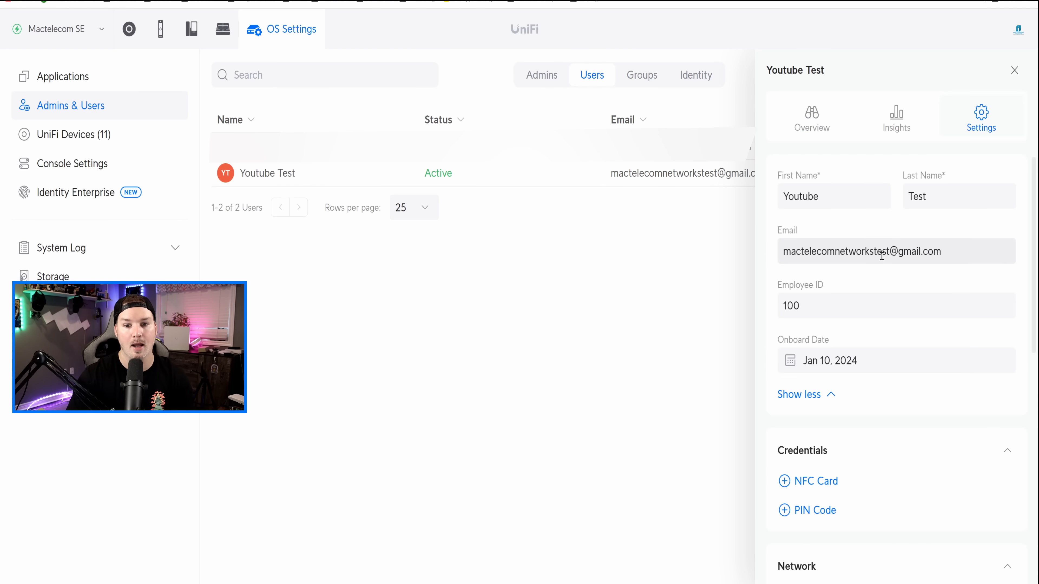
scroll(down, 3)
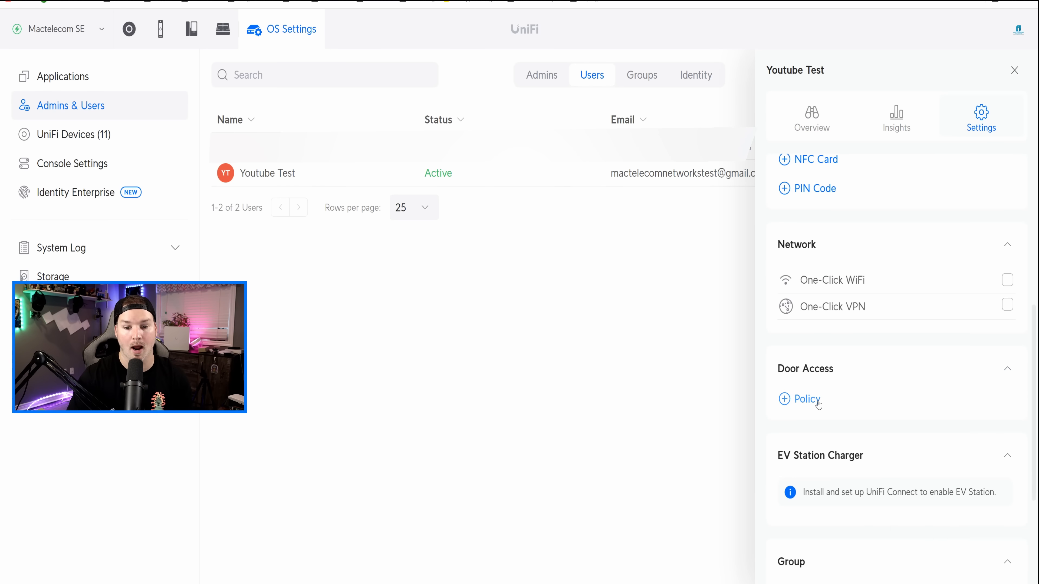
click(807, 399)
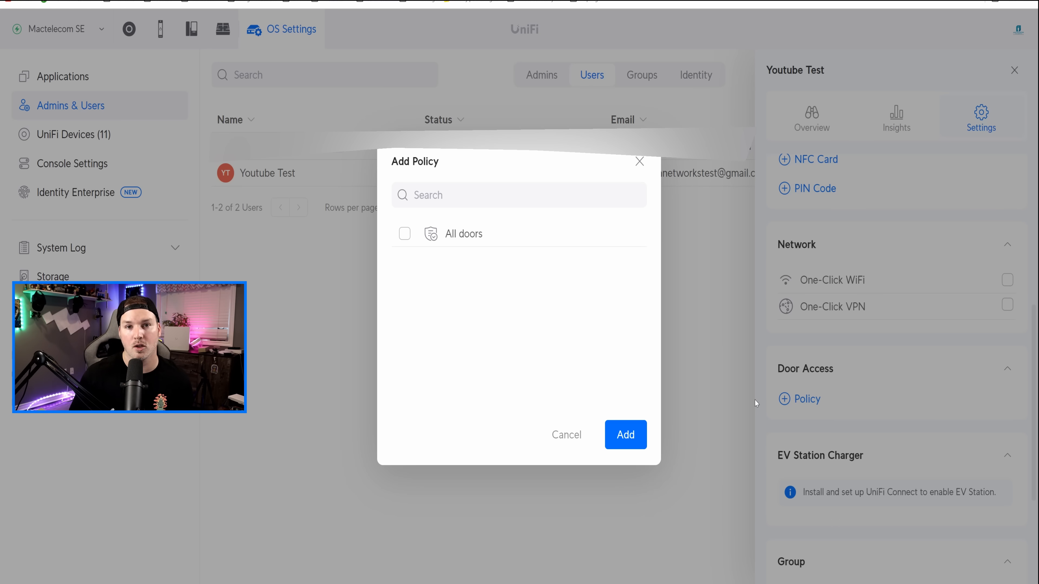
mouse_move(392, 246)
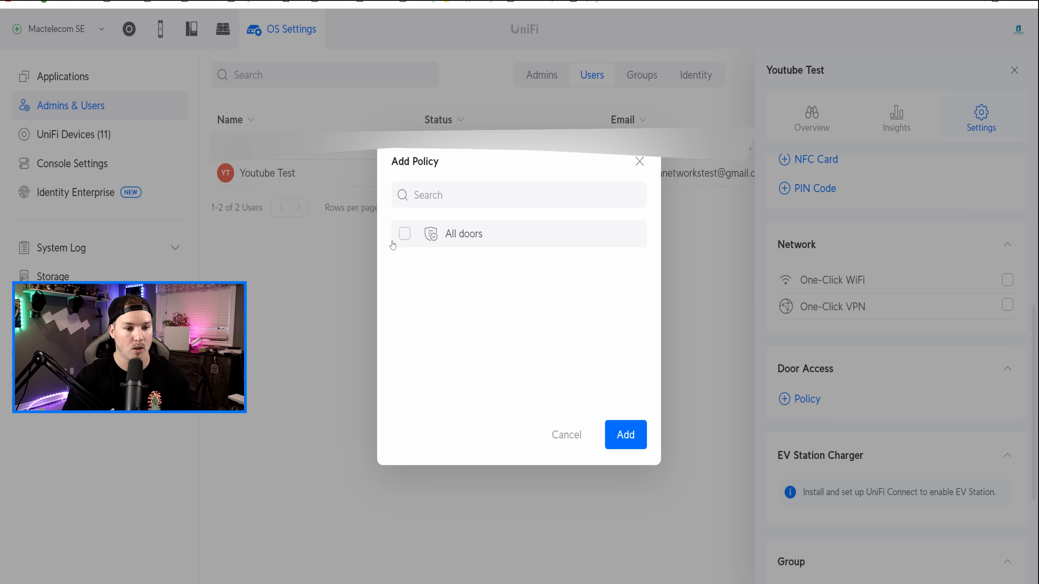
click(625, 435)
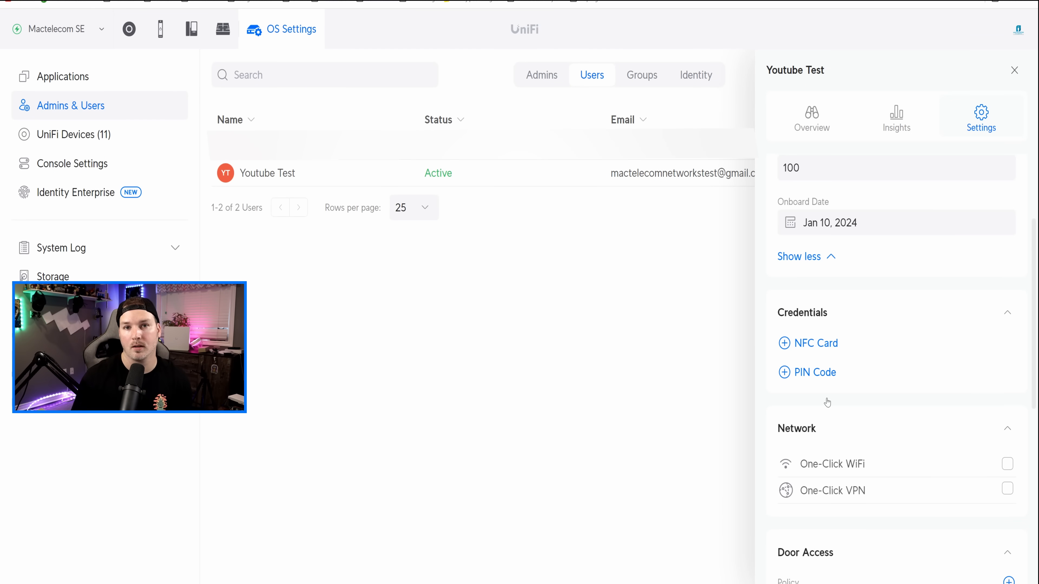
mouse_move(848, 385)
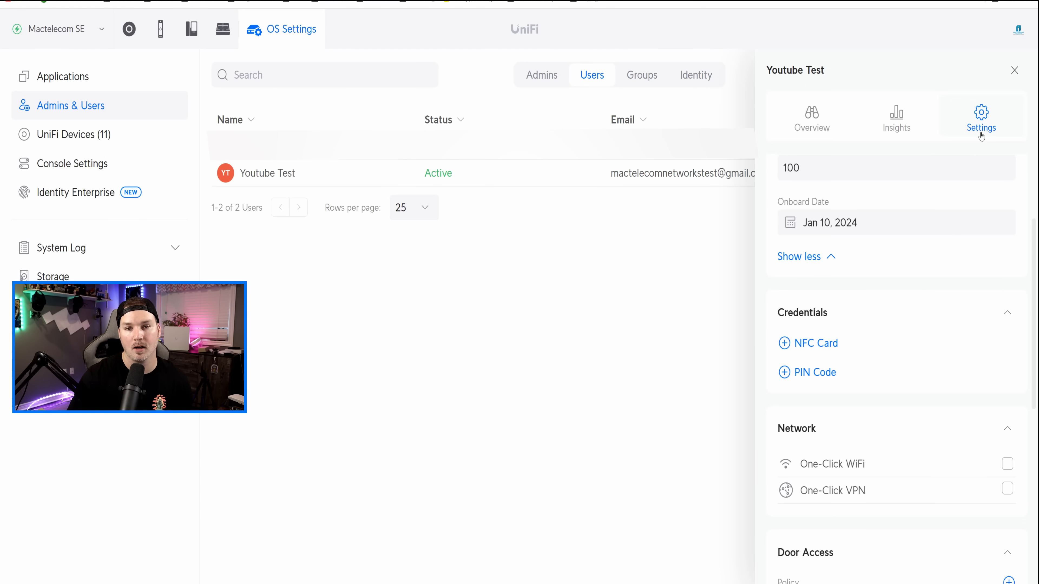
mouse_move(831, 459)
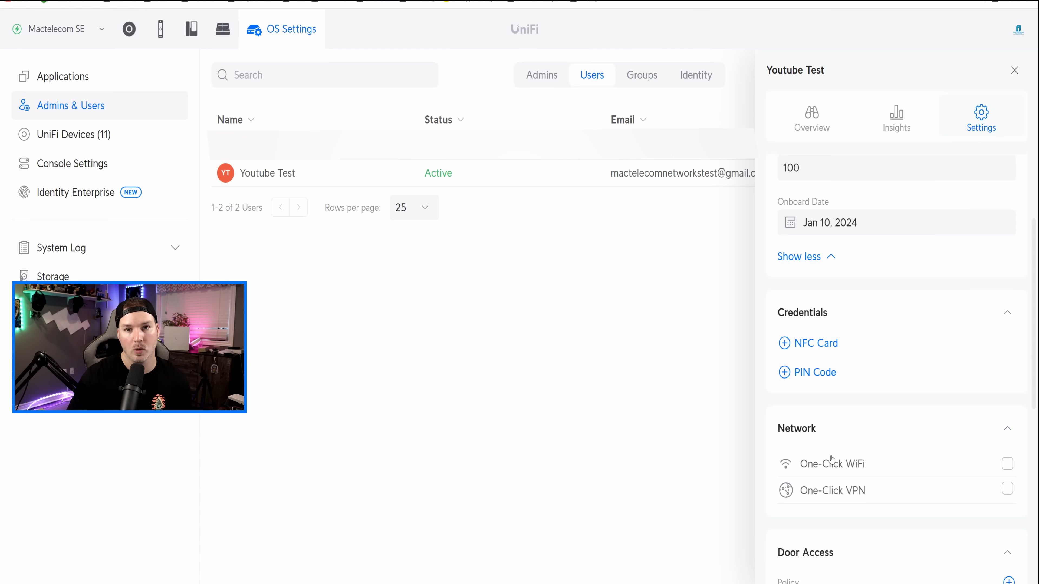
mouse_move(975, 477)
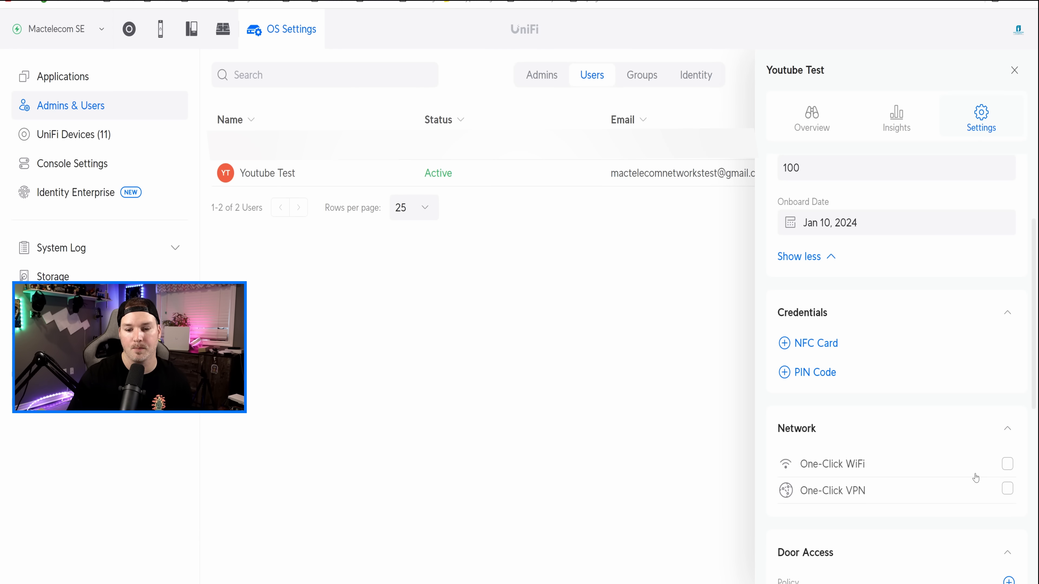
Bring up the One-Click WiFi enable confirmation for Youtube Test.
click(1006, 464)
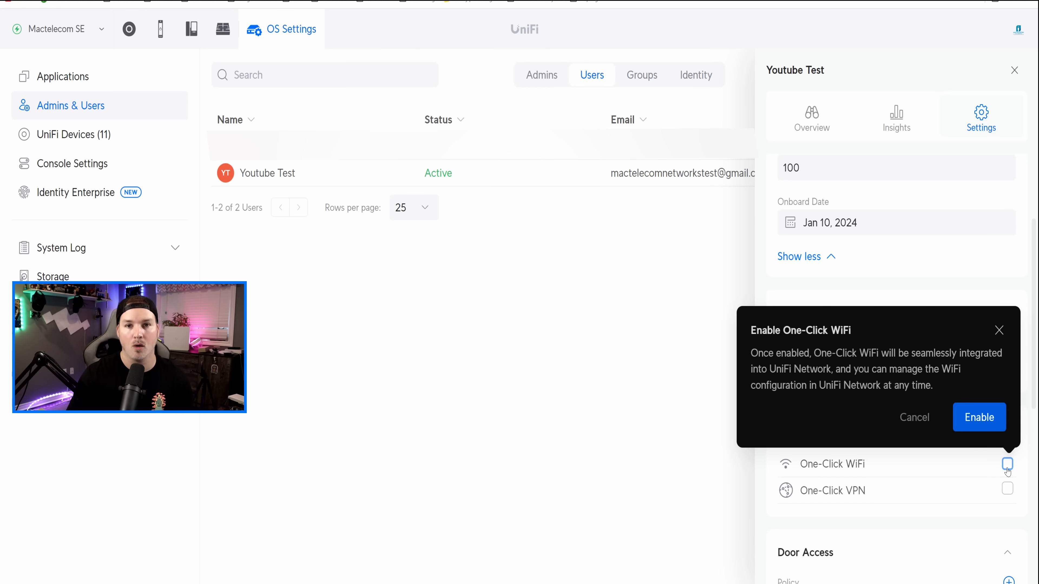
mouse_move(852, 345)
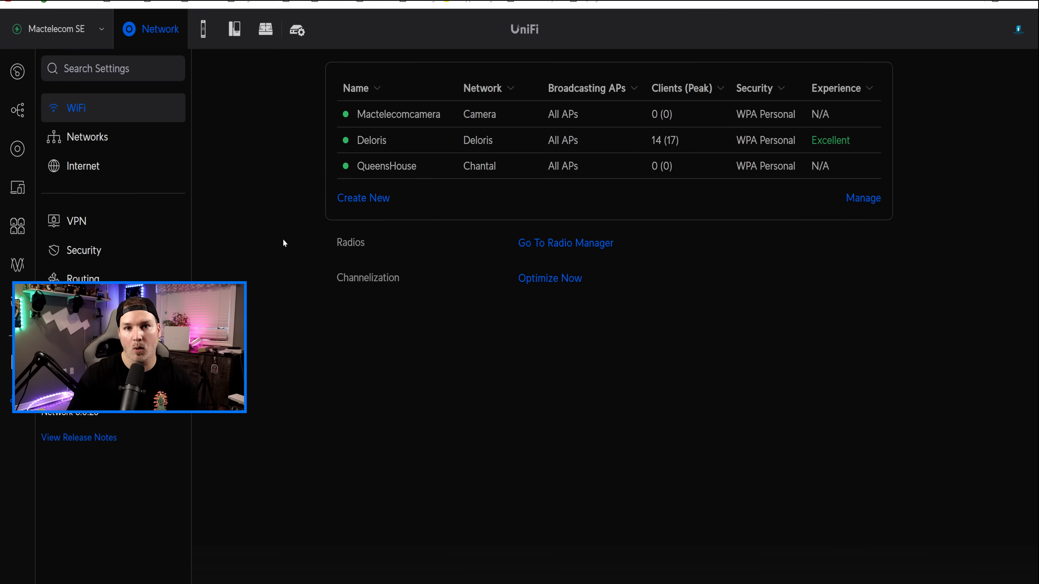
mouse_move(375, 121)
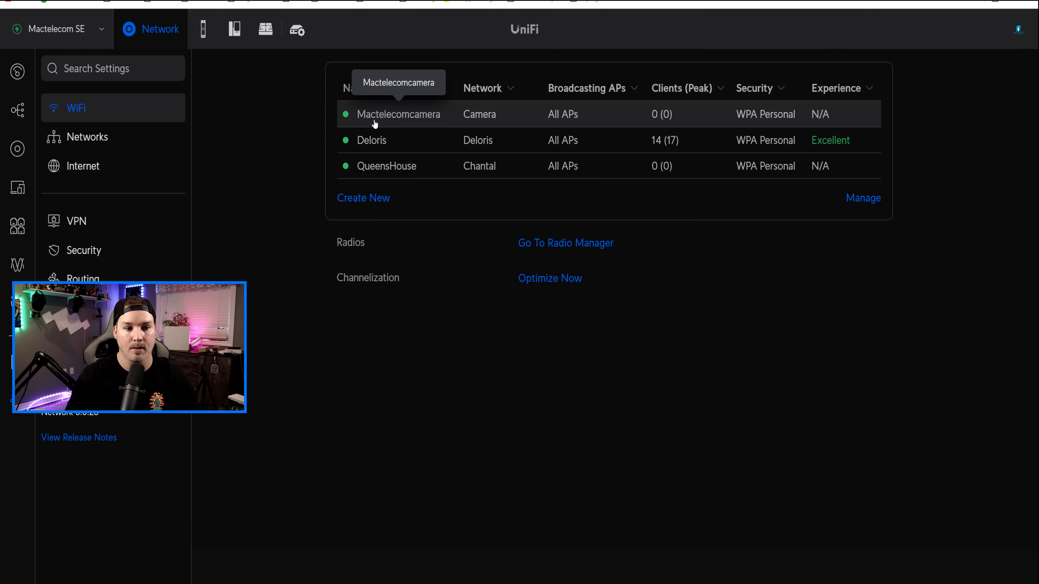
mouse_move(373, 244)
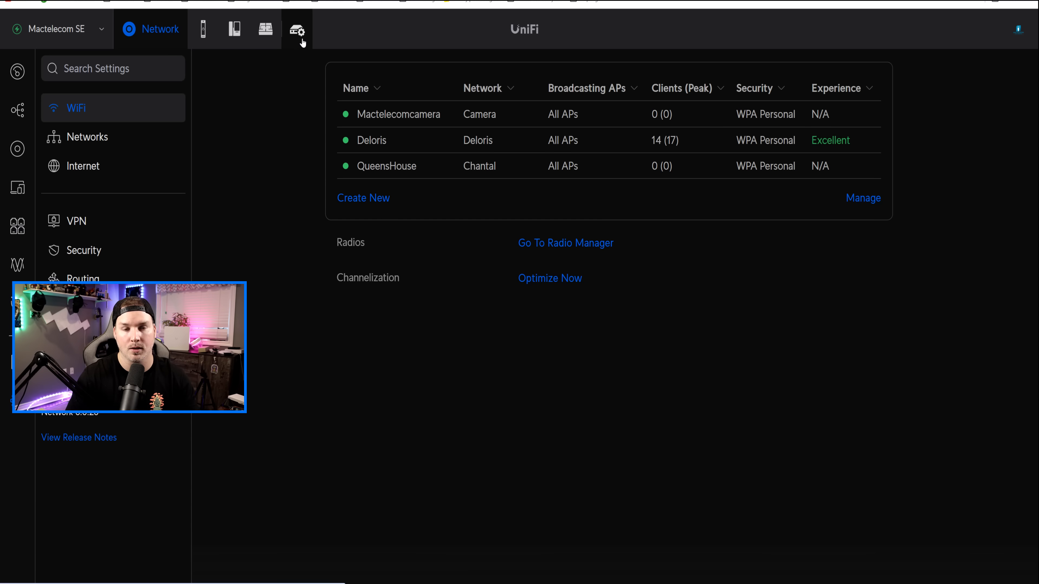
Return from the WiFi list to the console's user settings.
click(297, 30)
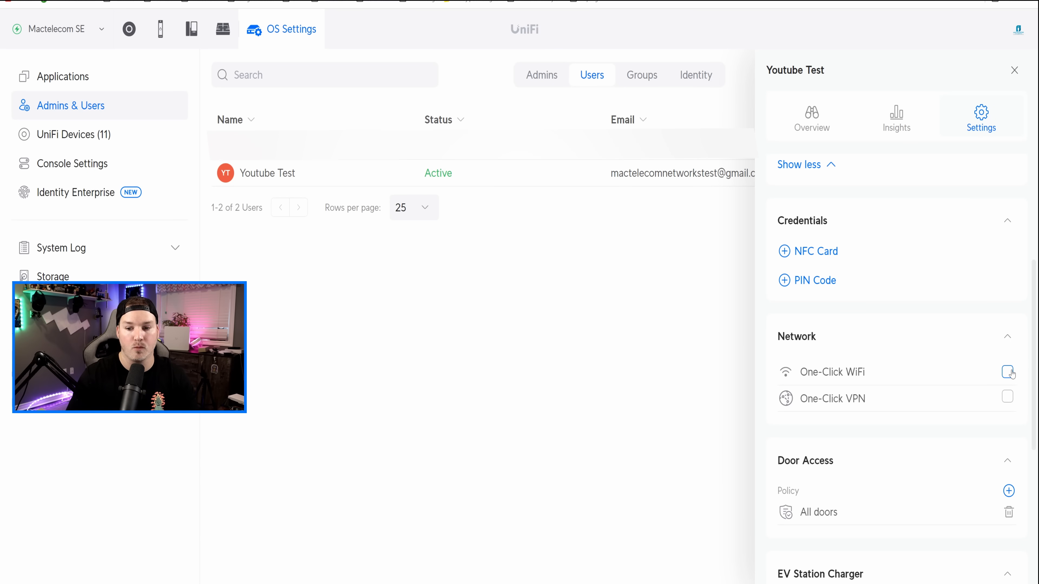
Turn on One-Click WiFi for Youtube Test and confirm it.
click(1008, 372)
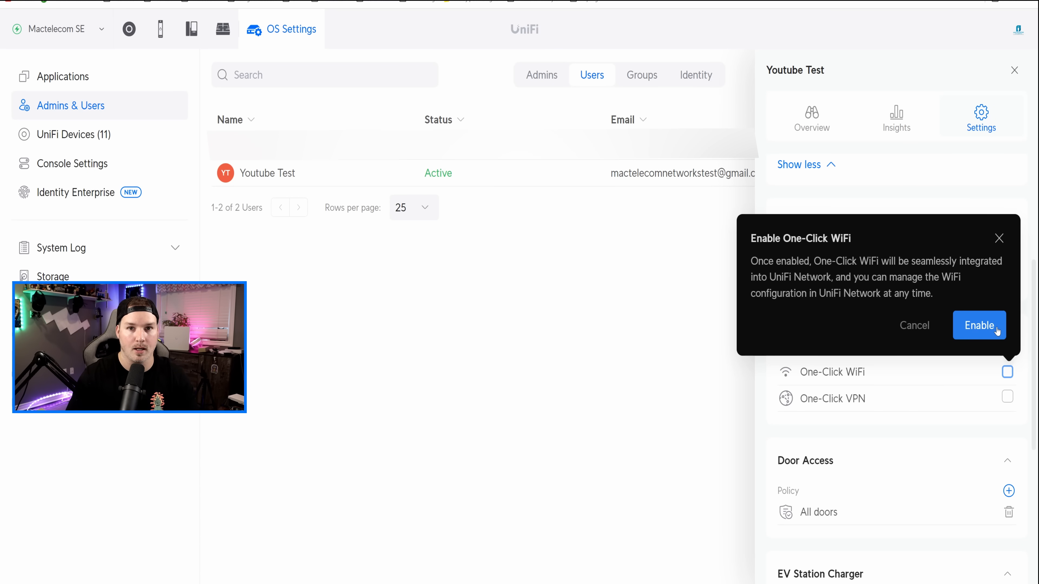
click(979, 325)
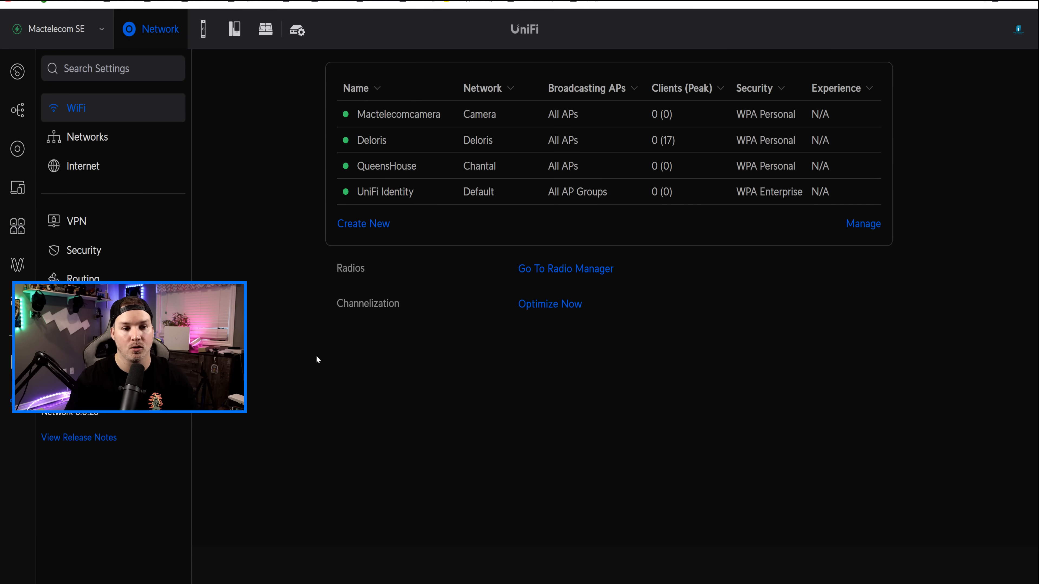
mouse_move(420, 199)
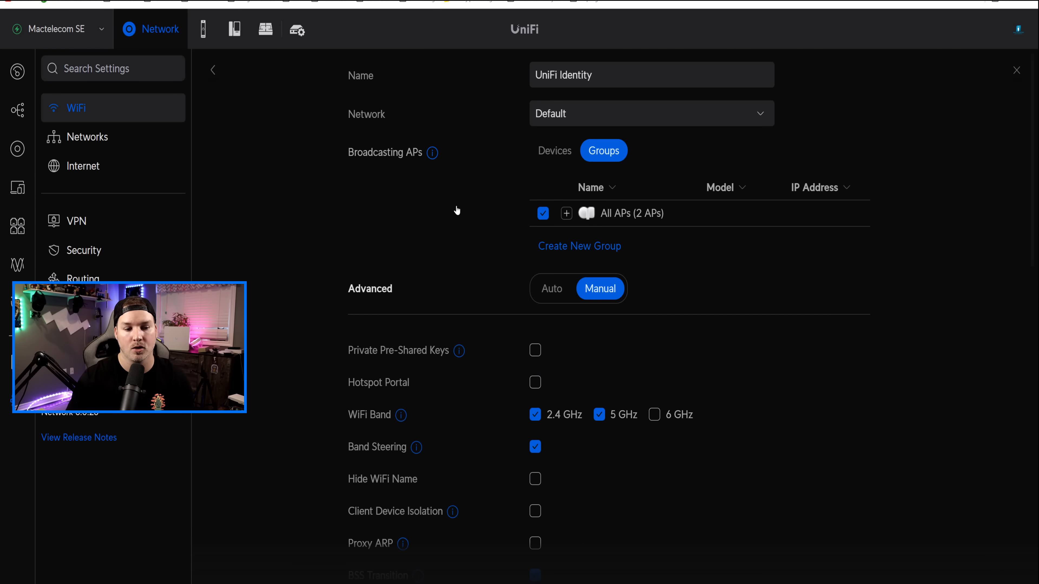
mouse_move(409, 372)
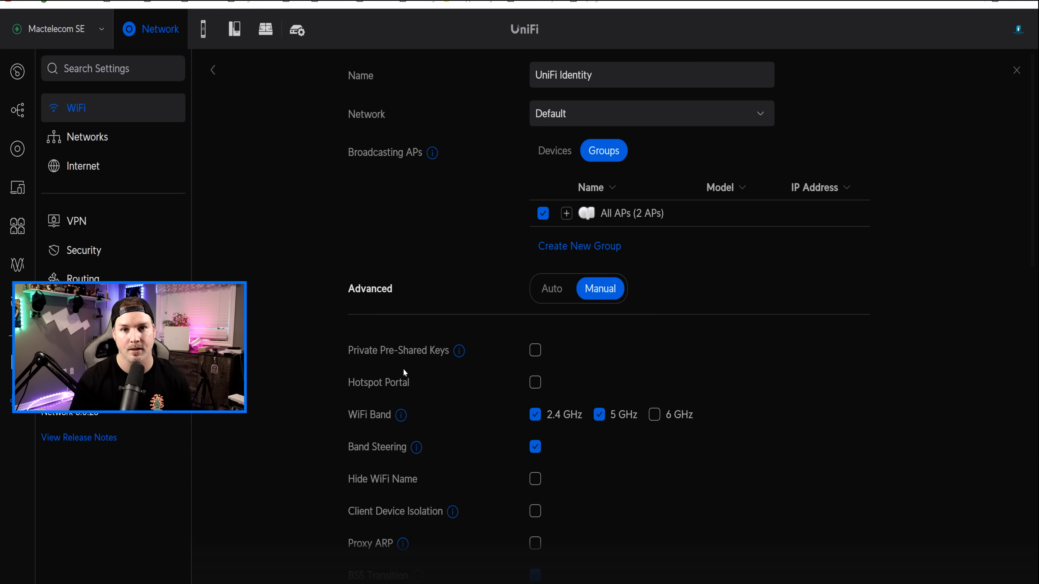
mouse_move(123, 236)
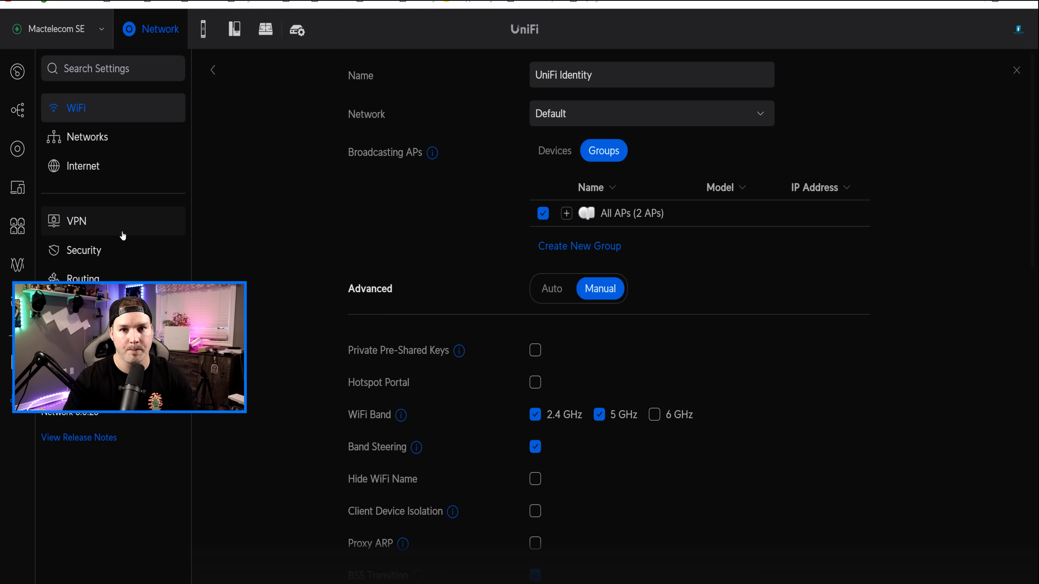
Go to the VPN section after reviewing the UniFi Identity network.
click(77, 221)
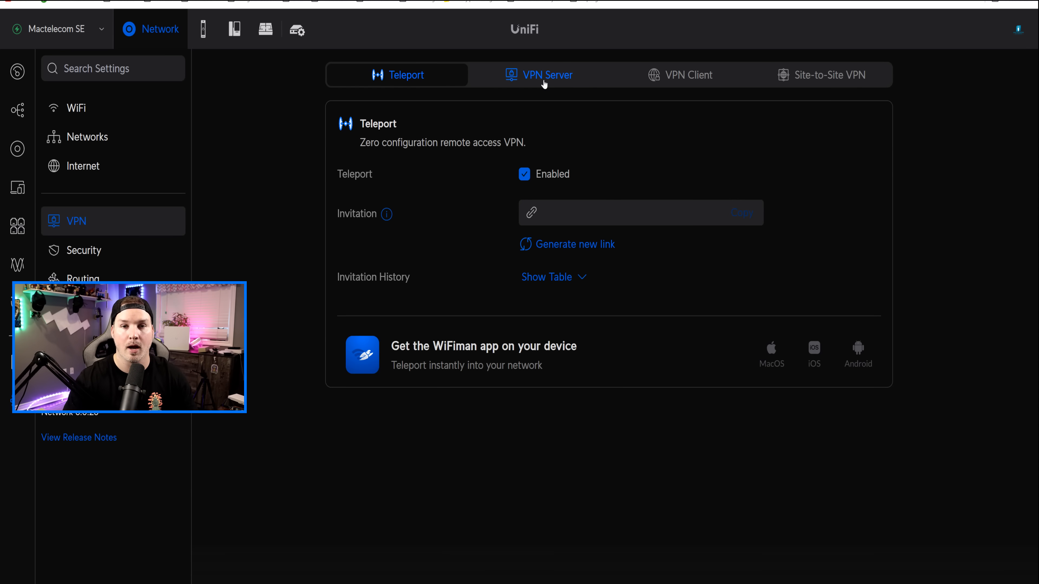
Check the VPN Server tab, enable One-Click VPN for Youtube Test and apply the changes.
click(545, 77)
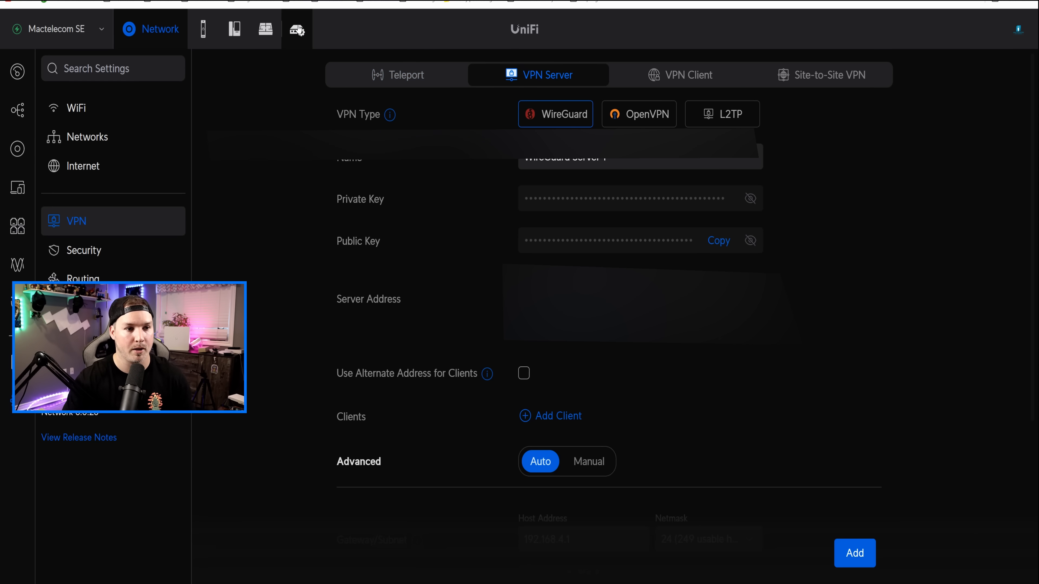
click(296, 29)
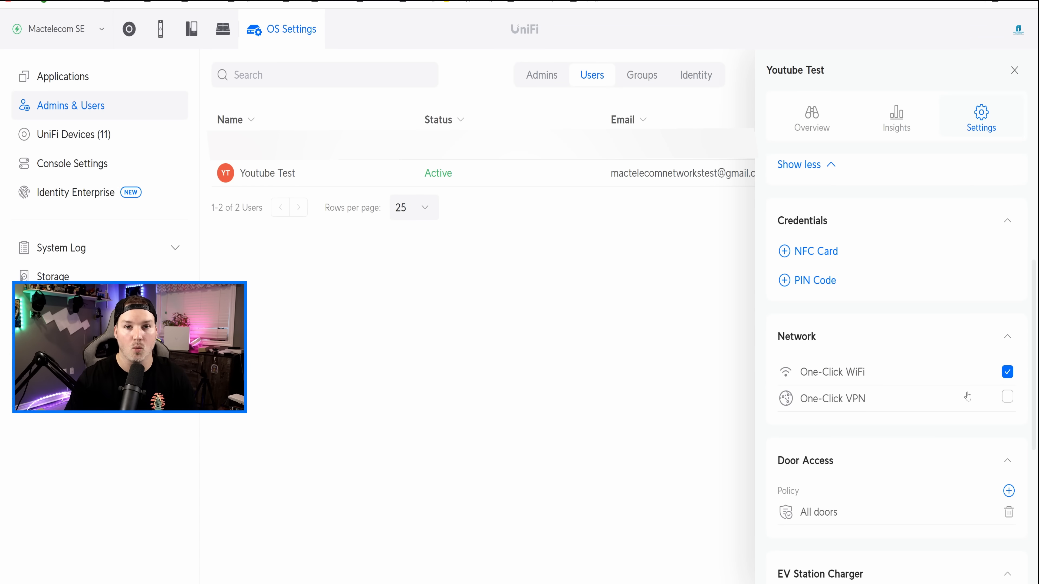
click(1007, 396)
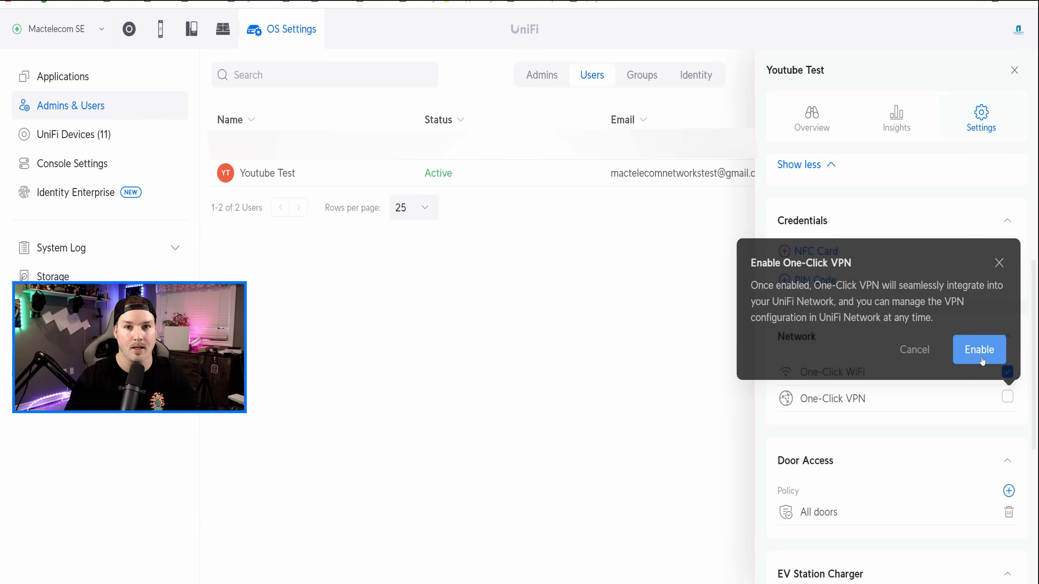
click(979, 350)
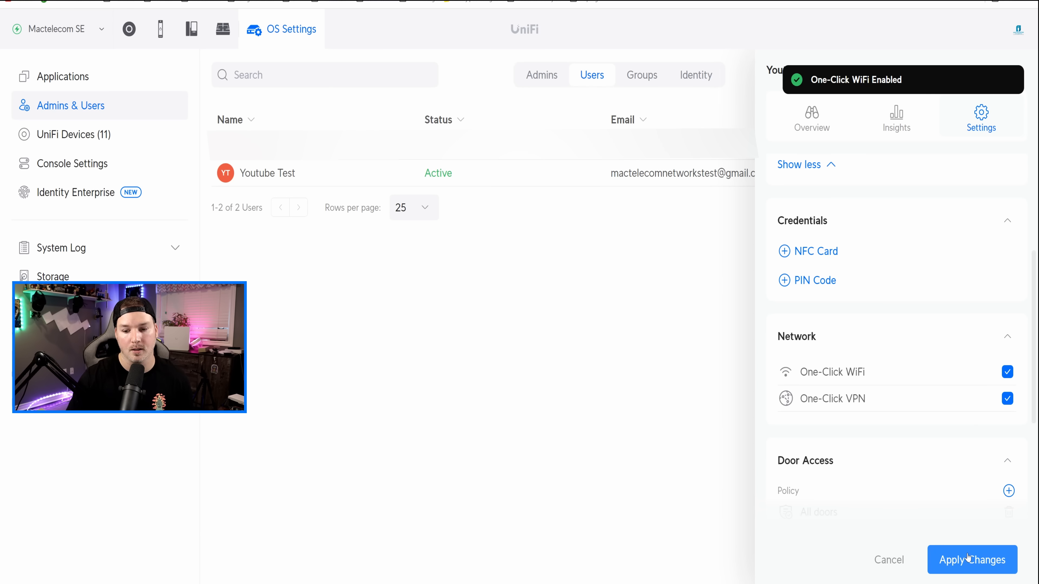
click(971, 559)
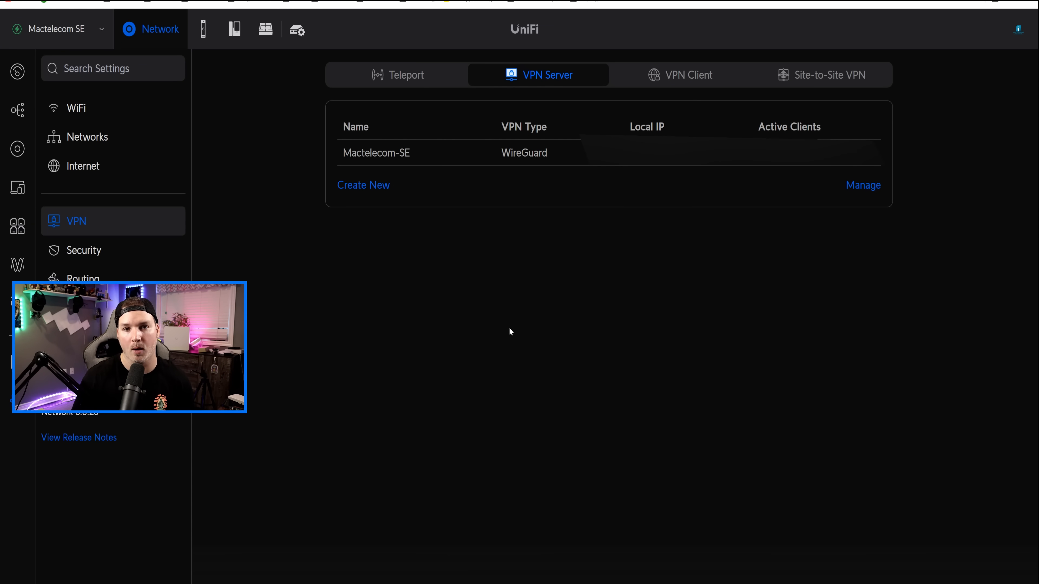
click(298, 30)
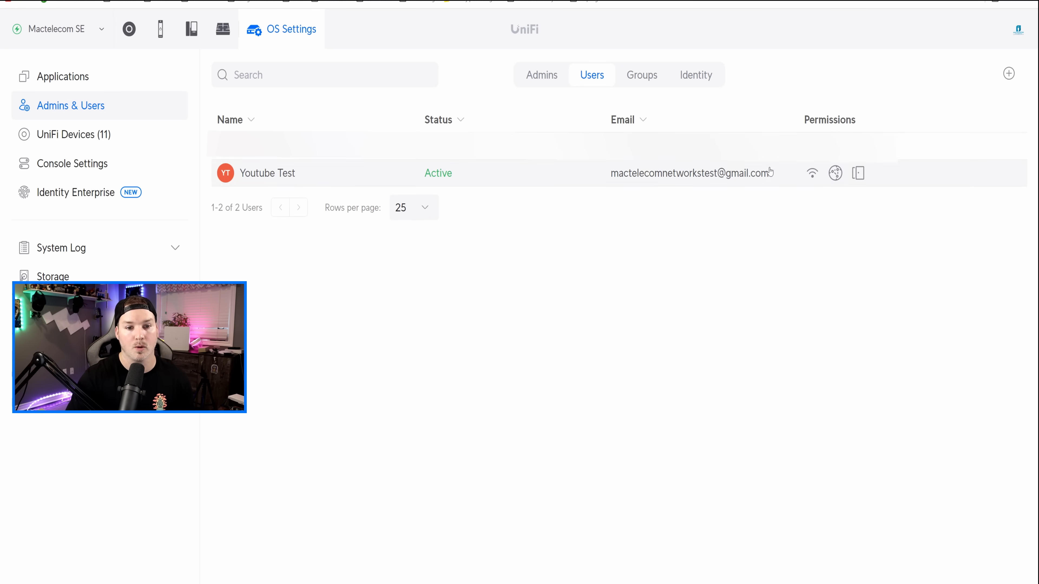
Send Youtube Test an Identity invitation to its email address.
click(268, 174)
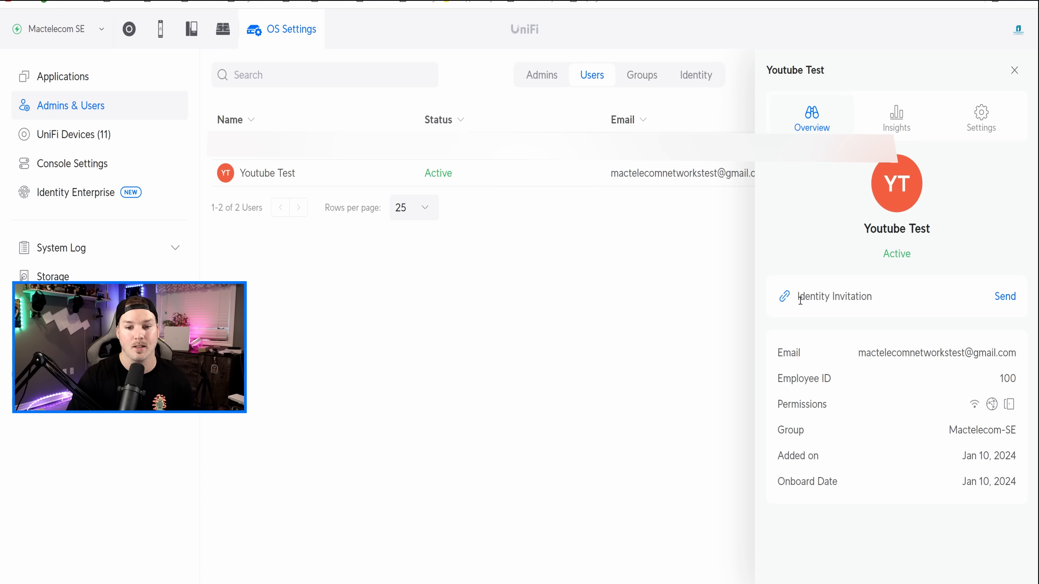
mouse_move(994, 294)
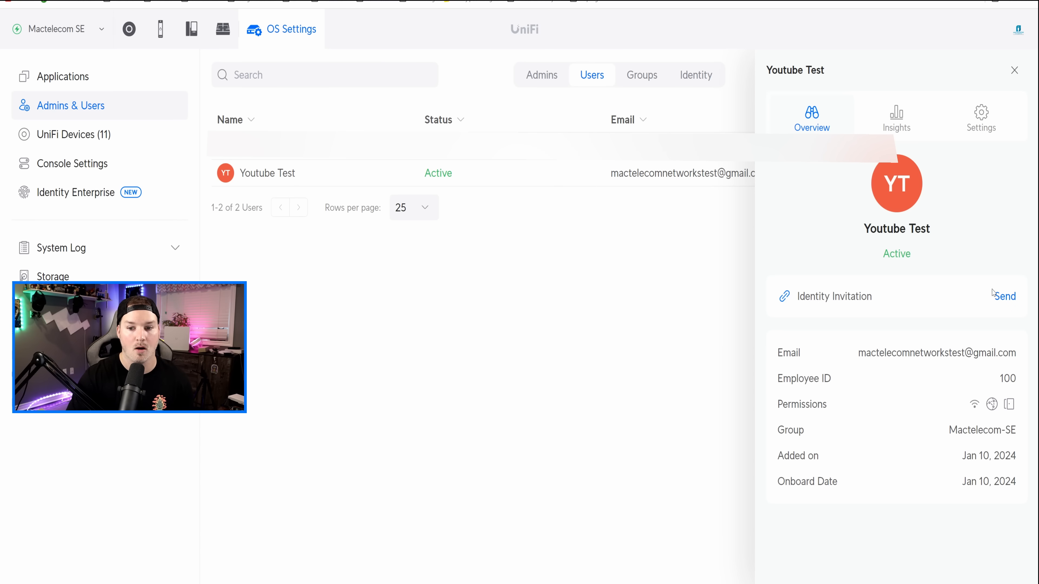
click(1005, 297)
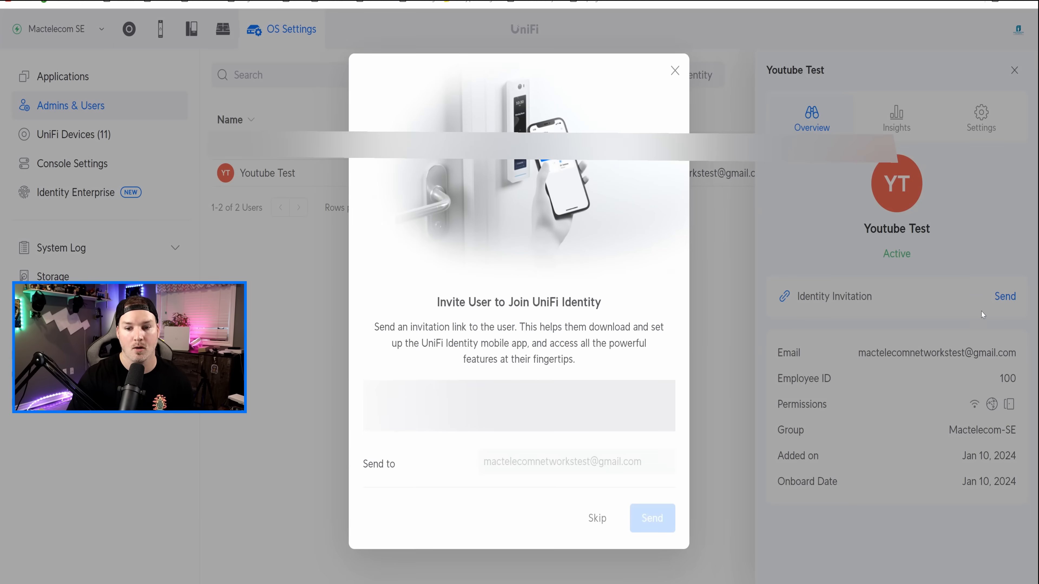
click(653, 519)
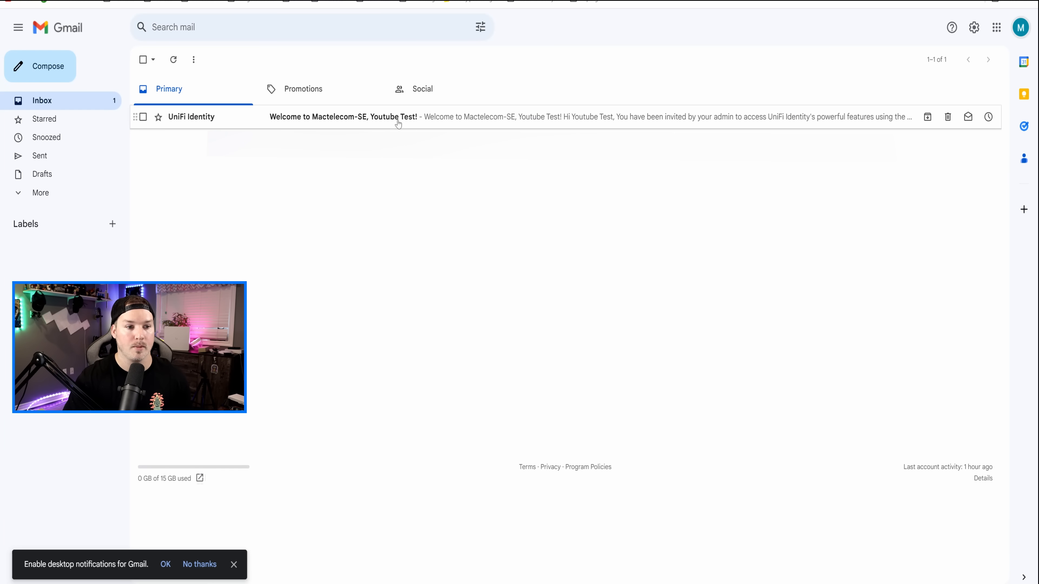
Open the 'Welcome to Mactelecom-SE' email from UniFi Identity.
click(345, 117)
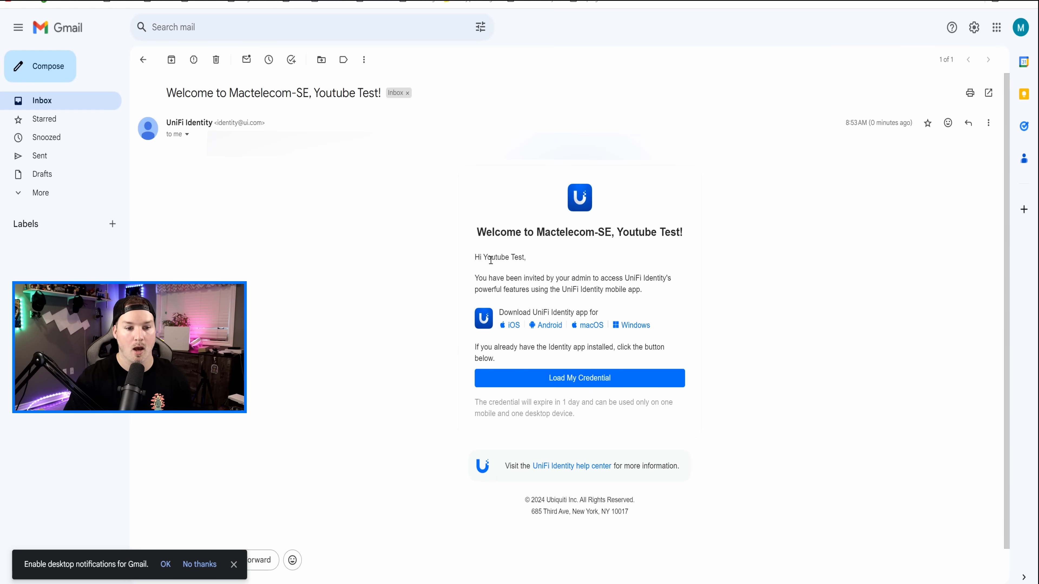
mouse_move(448, 284)
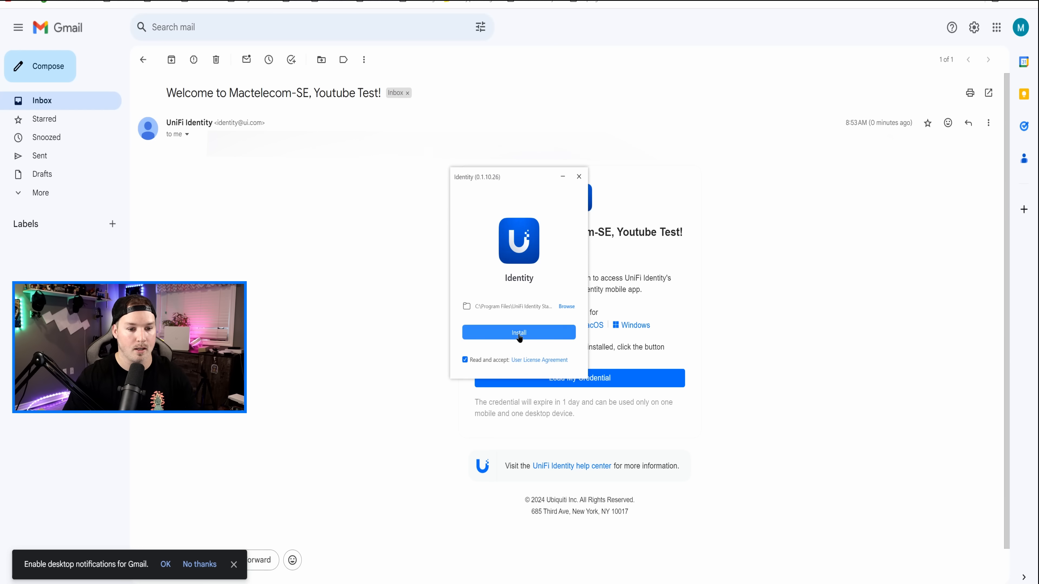
Install the Identity desktop app, dismiss its instructions and load the emailed credential.
click(518, 332)
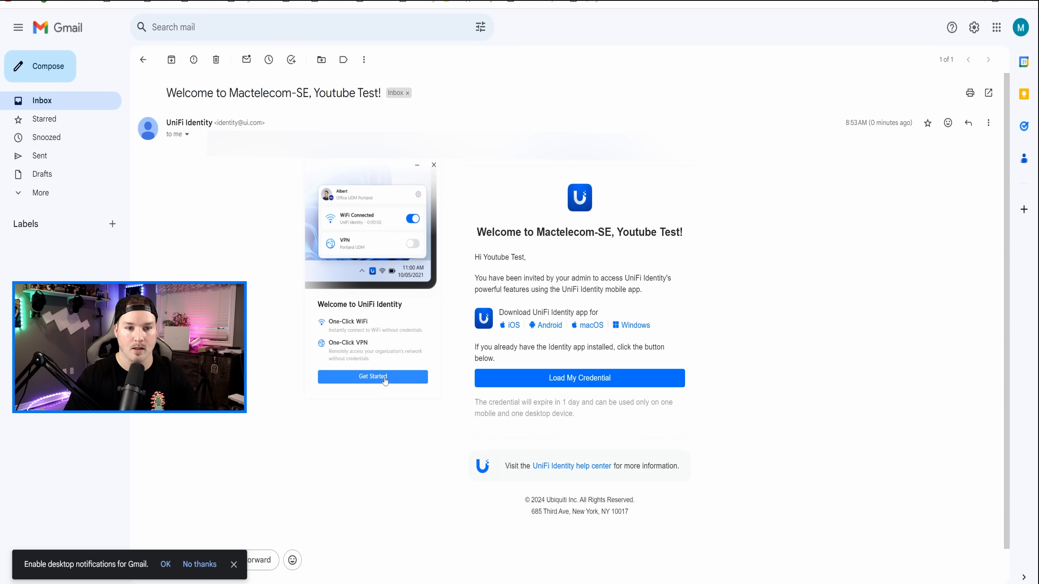
click(373, 377)
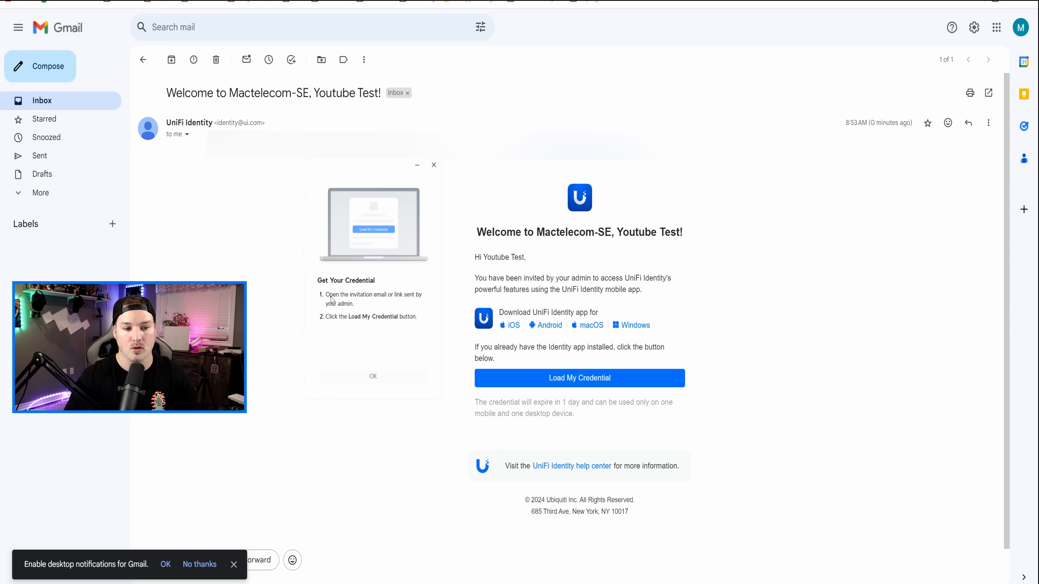
mouse_move(340, 316)
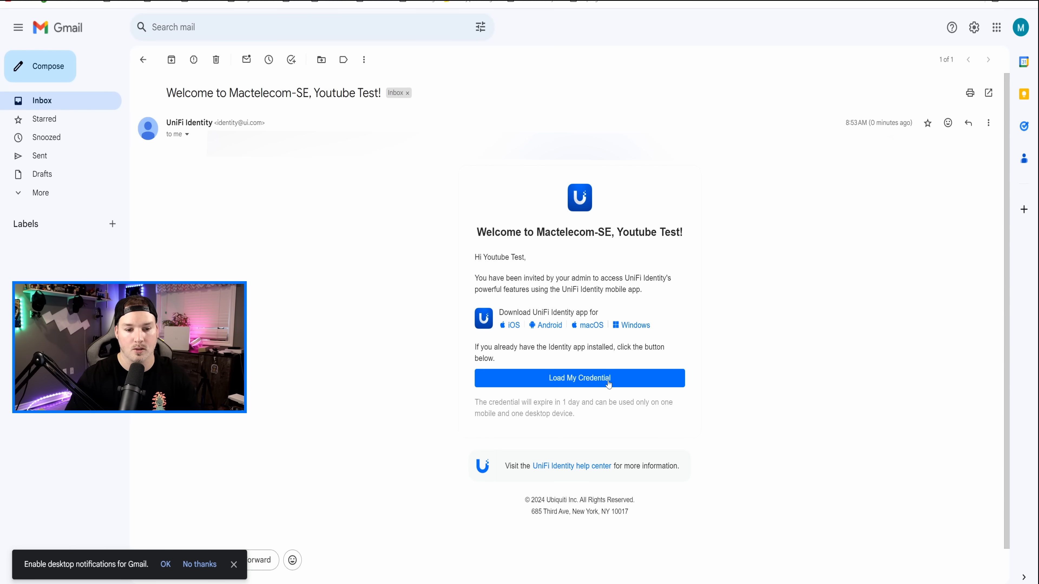
mouse_move(606, 384)
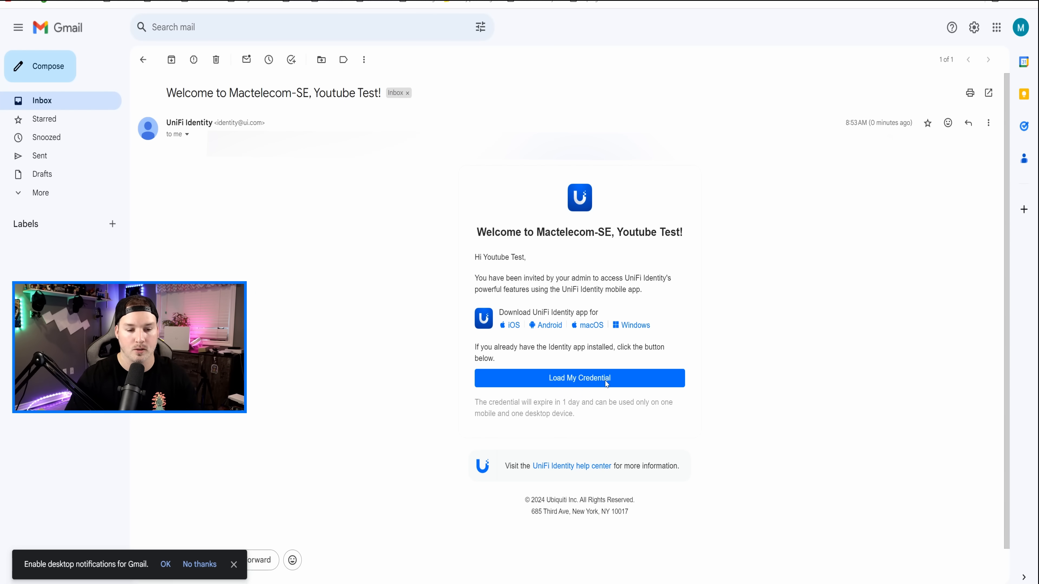
click(579, 378)
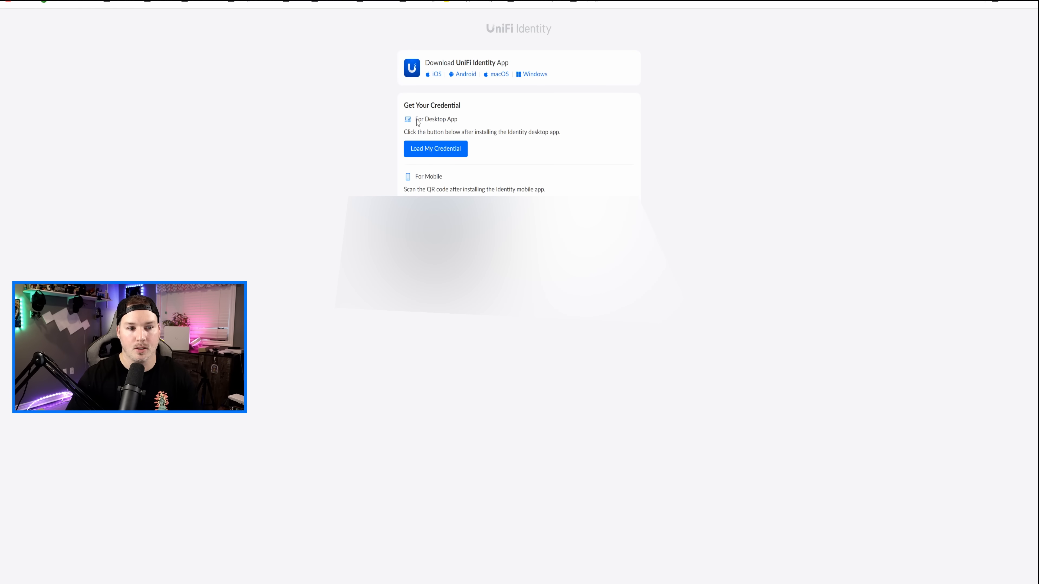
mouse_move(439, 117)
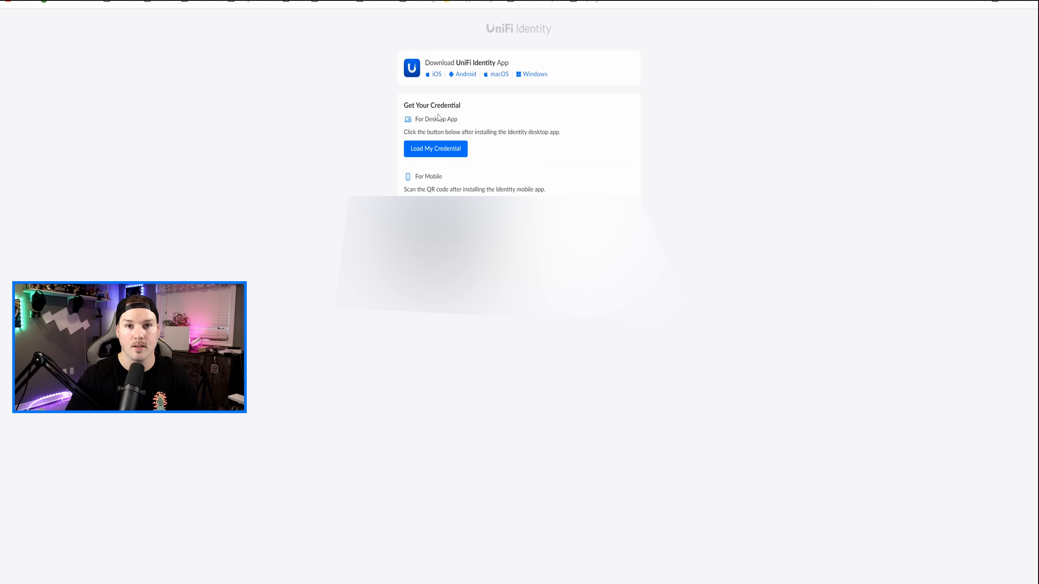
mouse_move(438, 153)
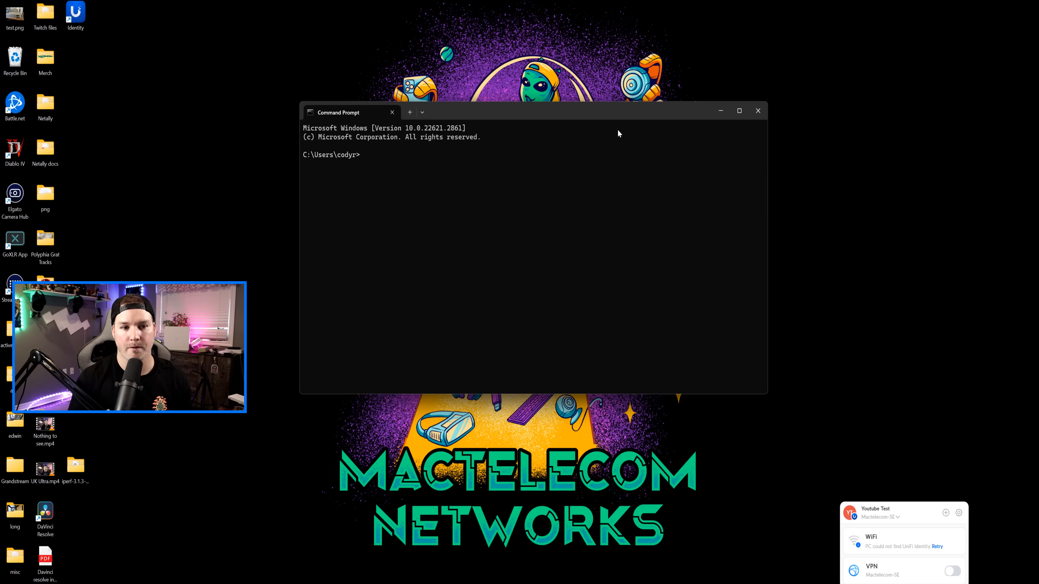
mouse_move(596, 168)
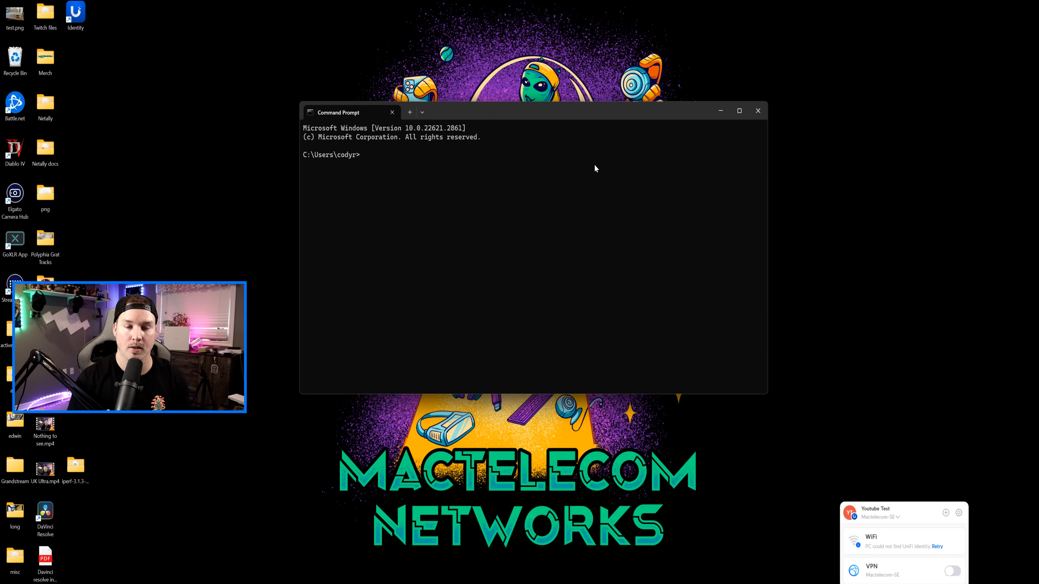
Ping 192.168.10.220 (times out), then switch on the Identity VPN from the tray panel.
text(ping)
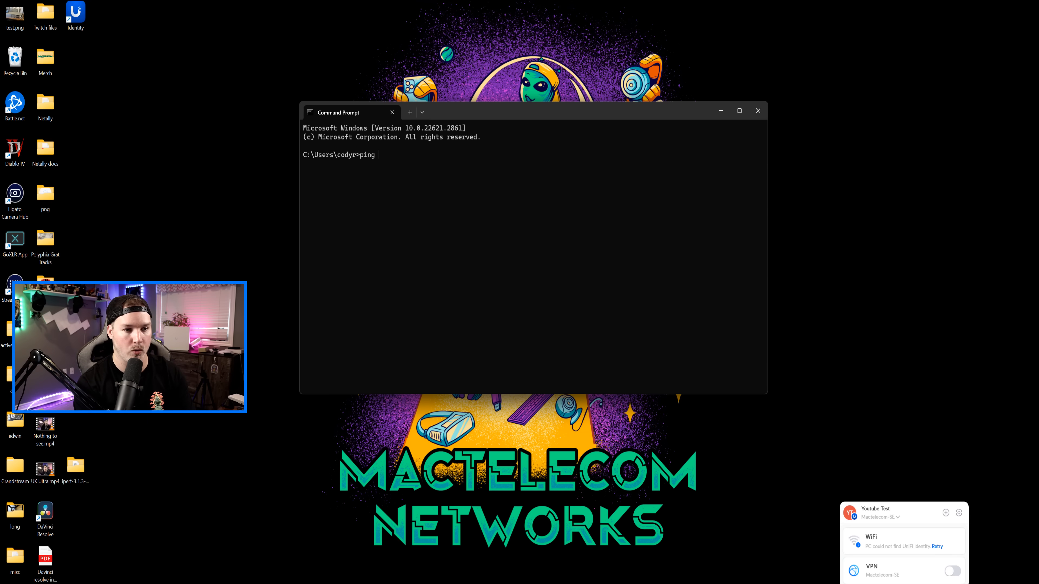
text(192.168.)
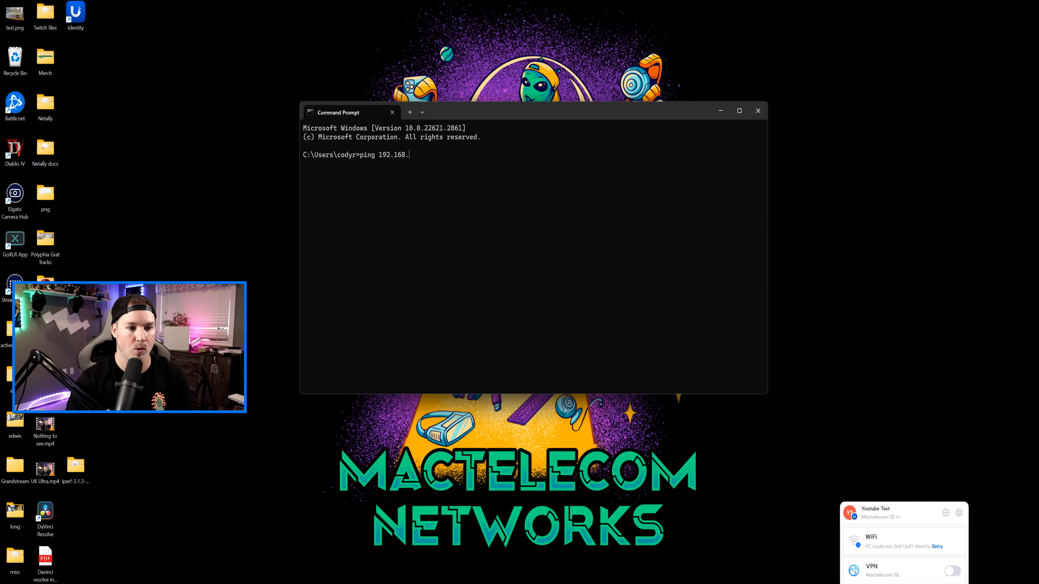
key(Enter)
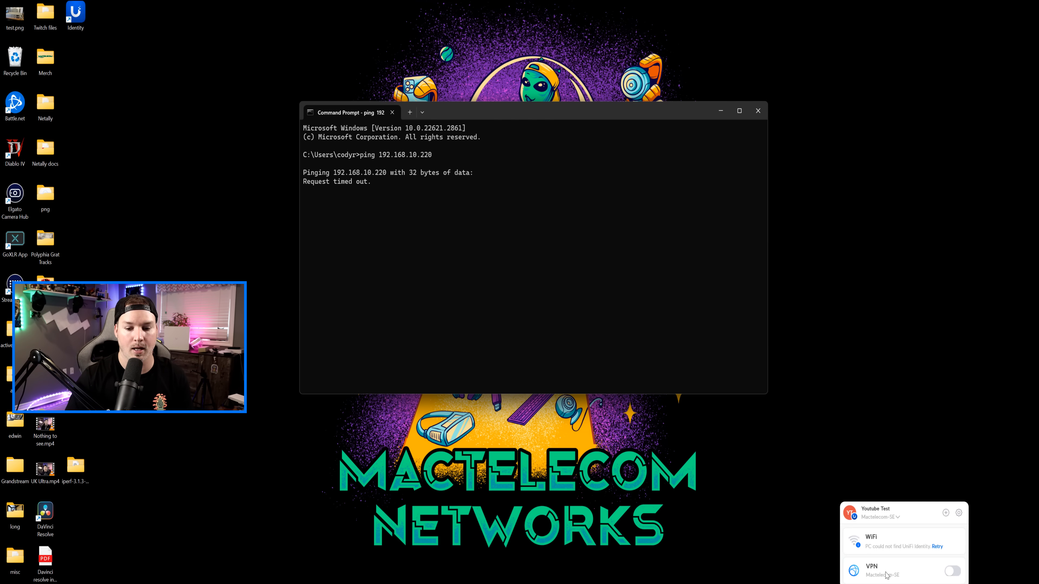
click(952, 570)
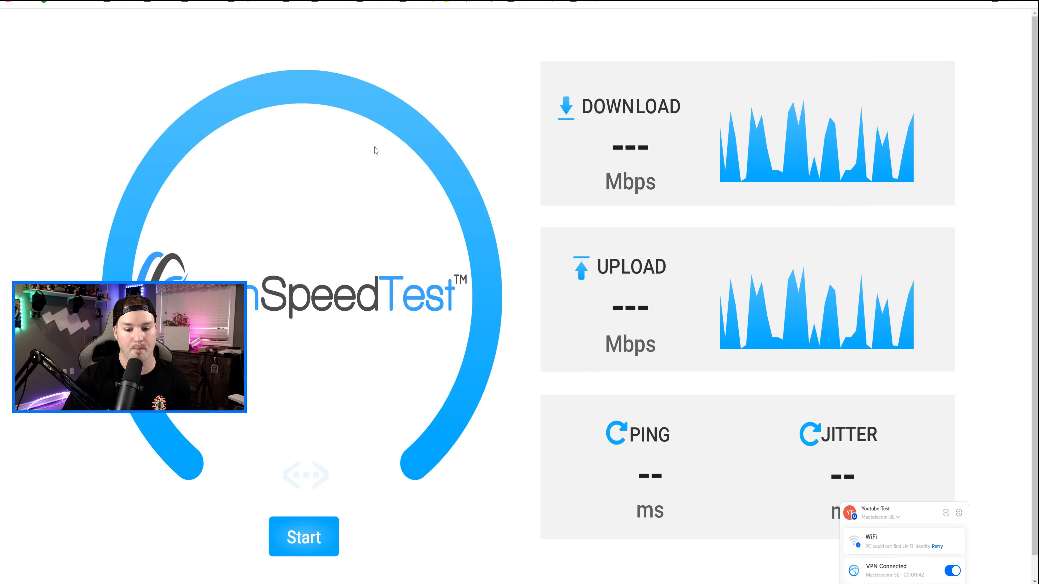
Start an OpenSpeedTest run over the connected VPN.
click(304, 536)
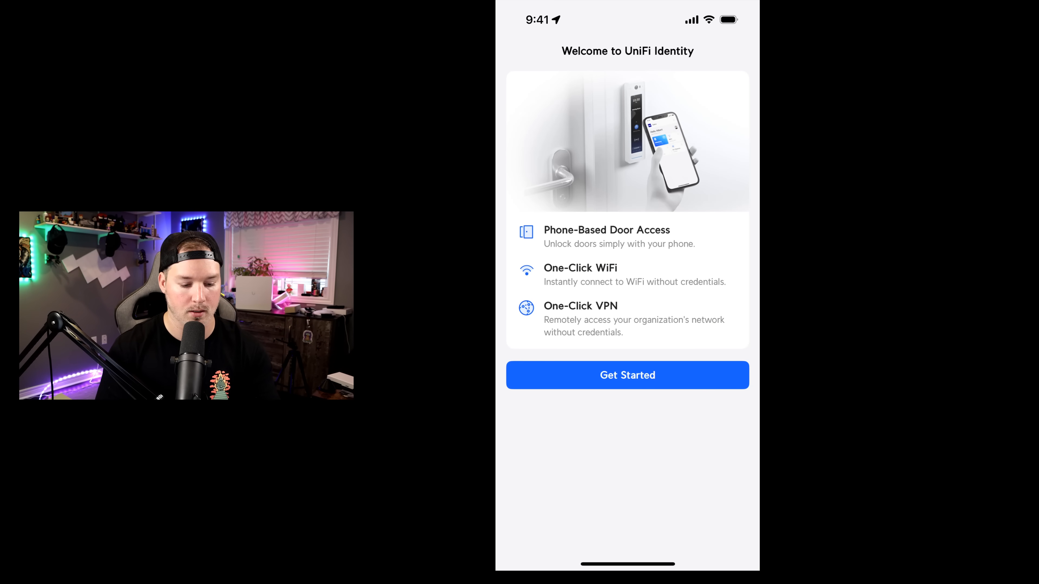
Get the credential From Your Computer via QR scan, allowing local network access.
click(627, 375)
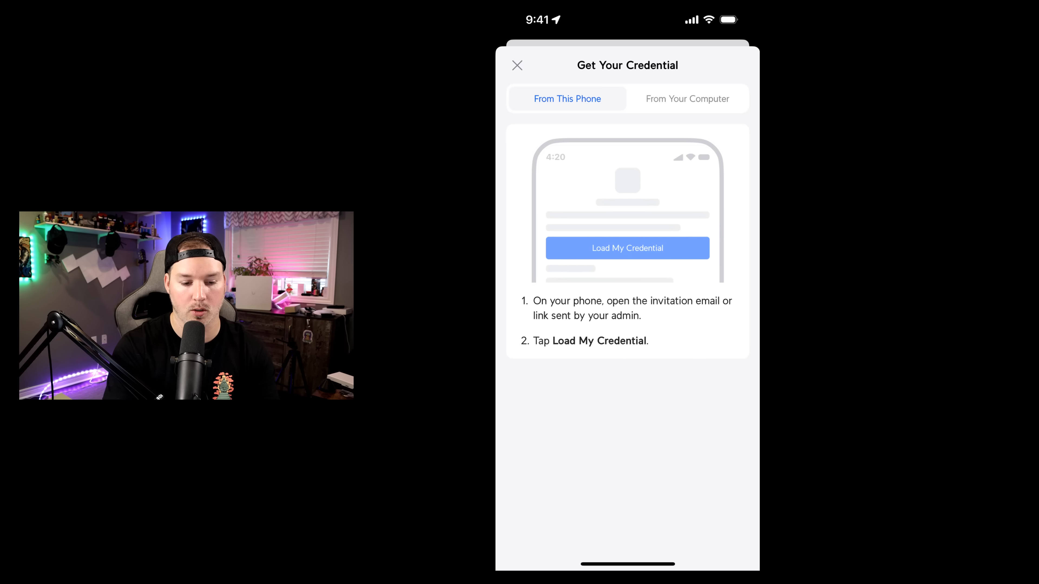
click(687, 99)
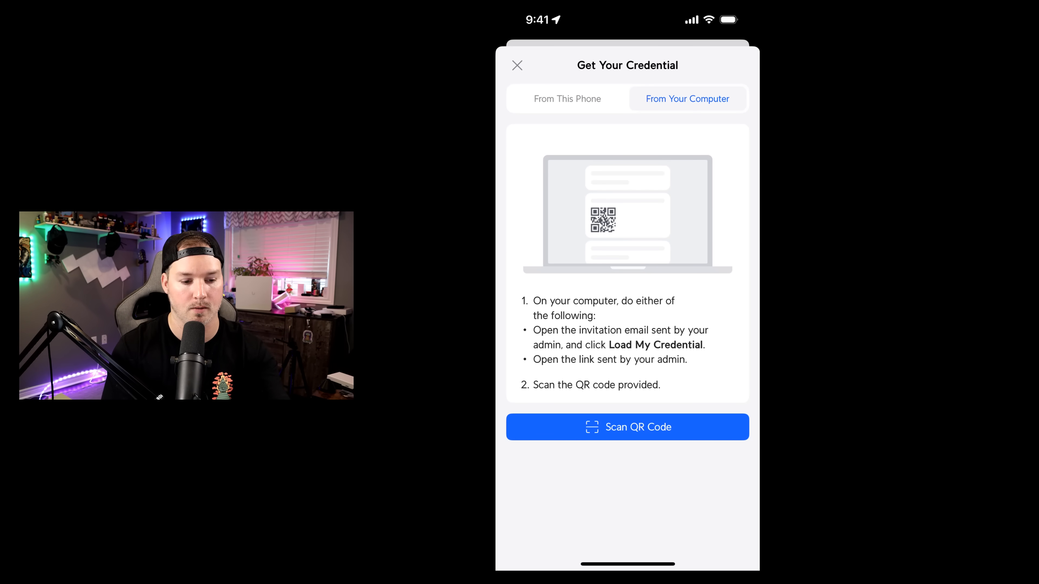
click(626, 427)
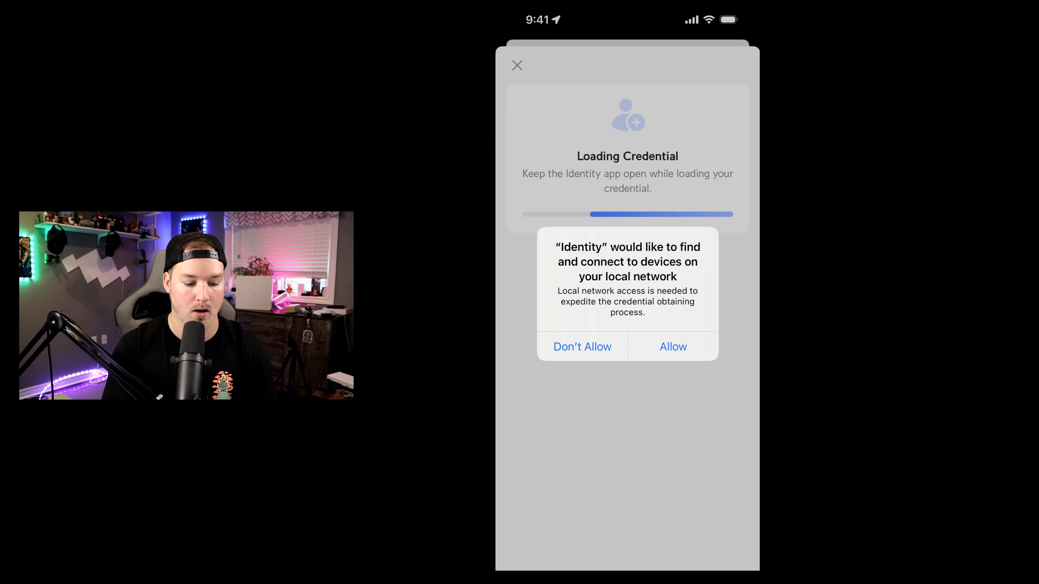
click(673, 346)
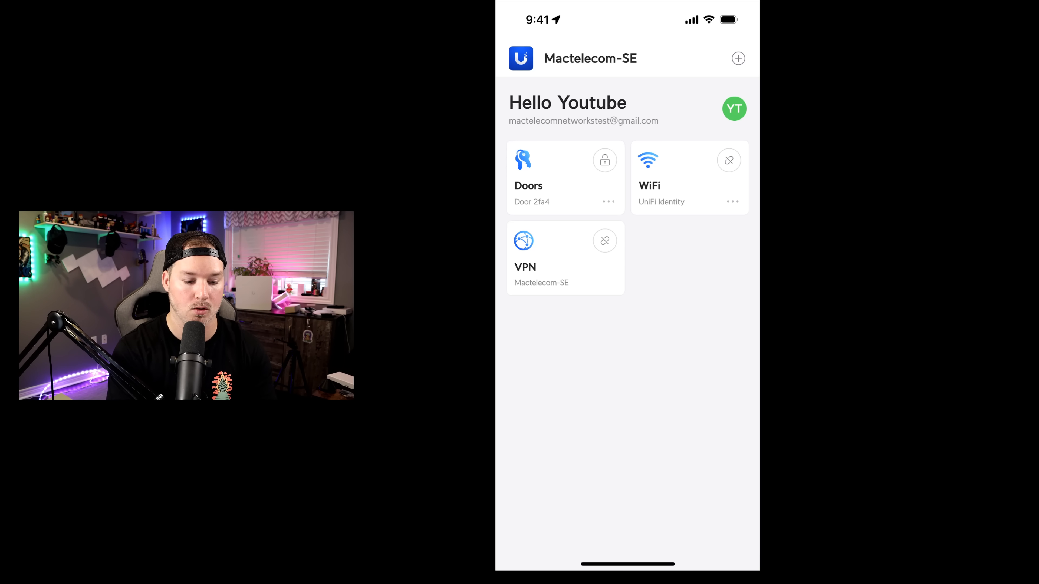
Unlock Door 2fa4 and join the UniFi Identity WiFi network from the phone.
click(604, 159)
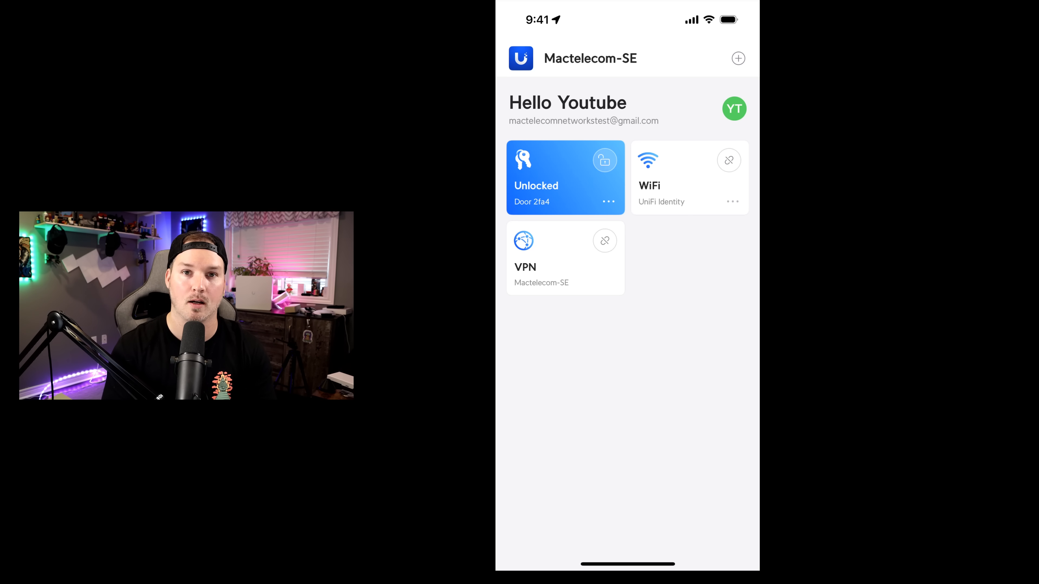
click(605, 160)
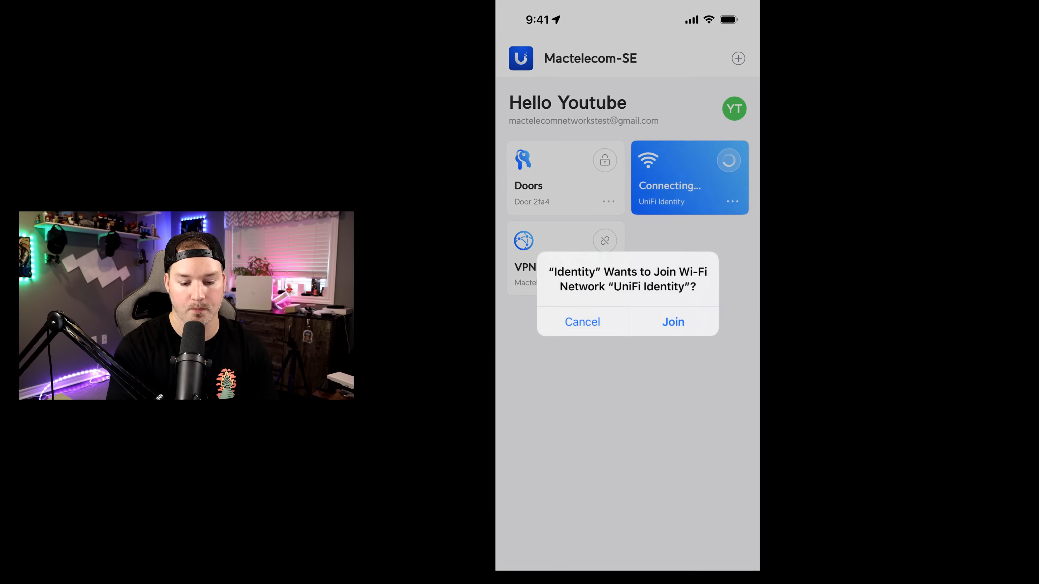
click(672, 322)
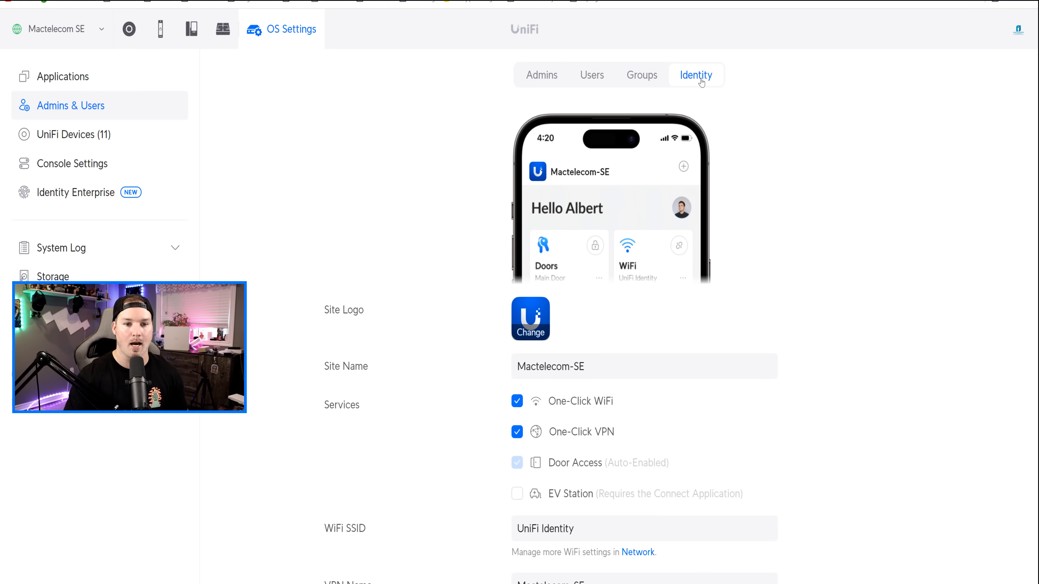
mouse_move(724, 91)
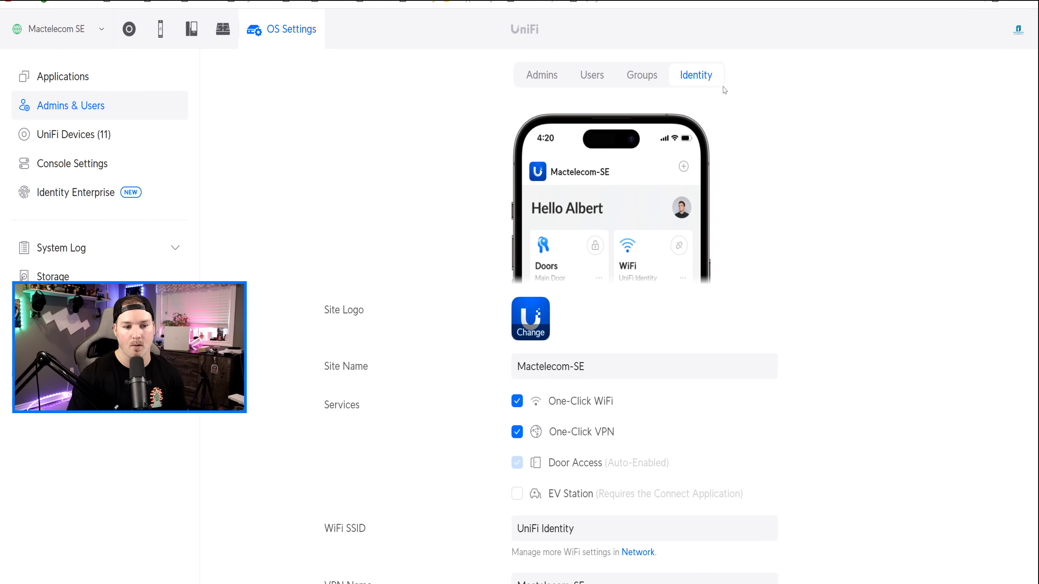
Scroll through the Identity site settings: services, WiFi SSID, VPN name, security options.
scroll(down, 3)
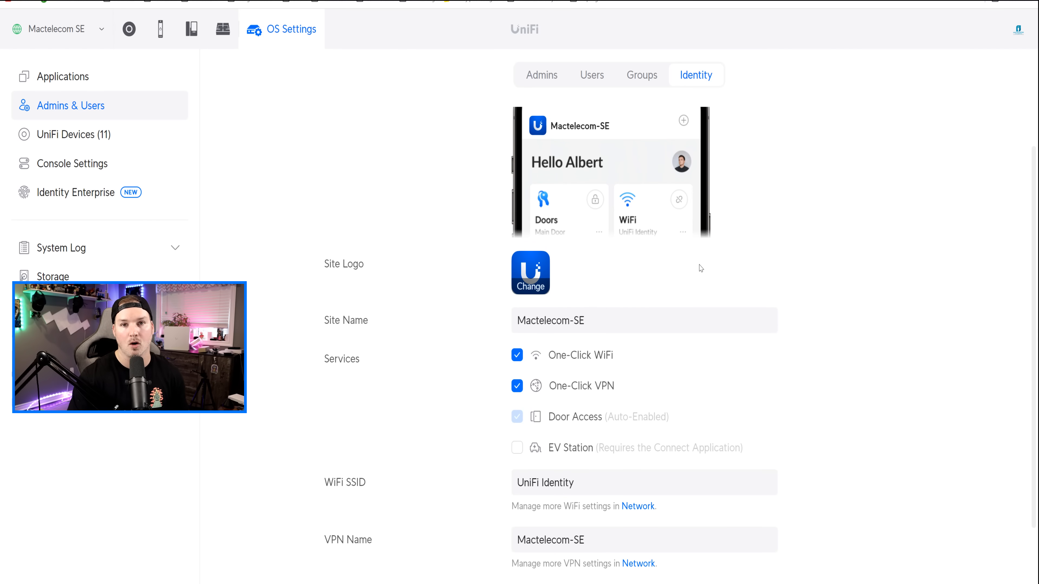
scroll(down, 3)
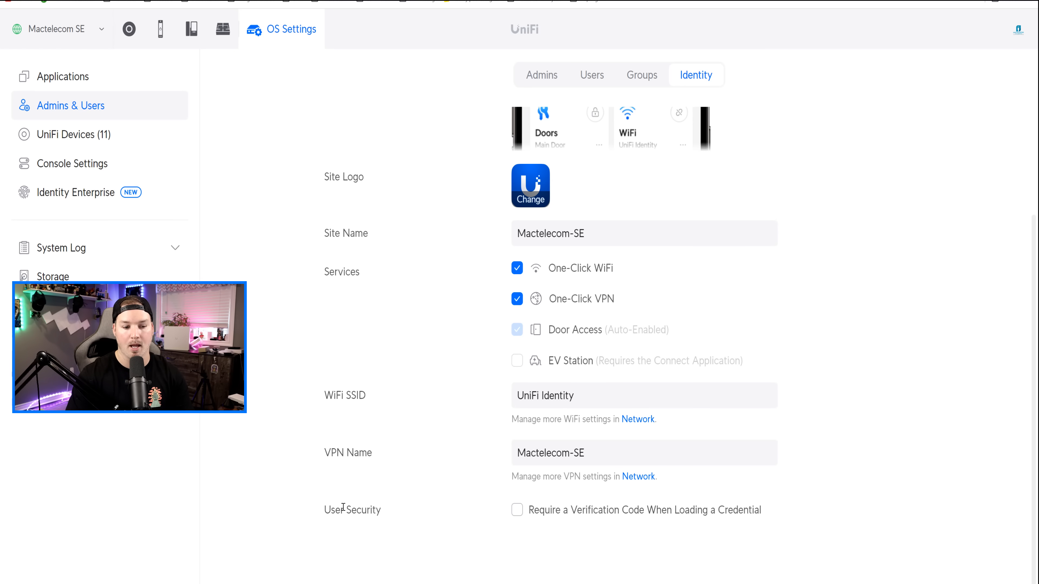
mouse_move(357, 511)
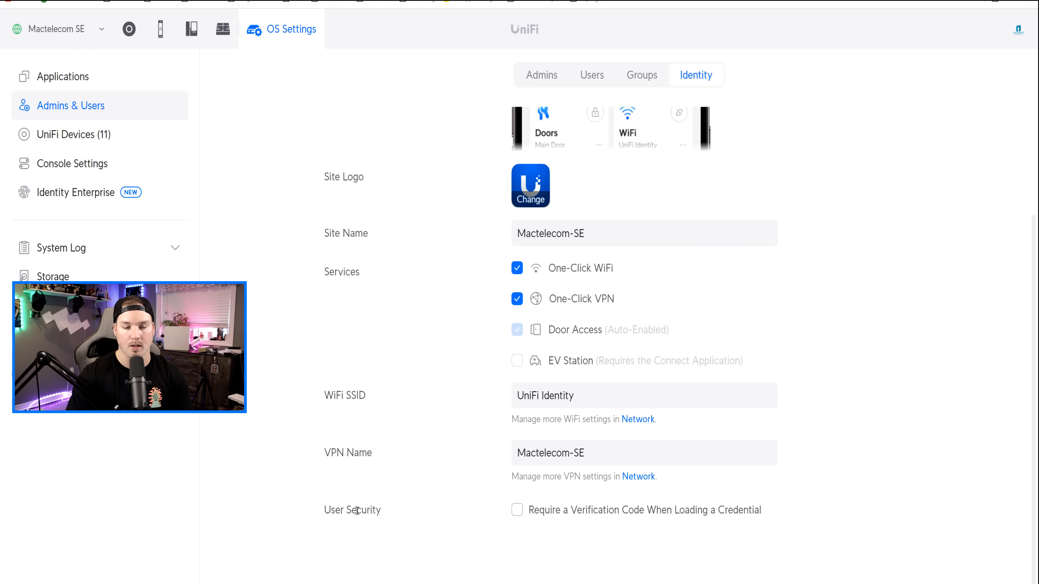
mouse_move(378, 521)
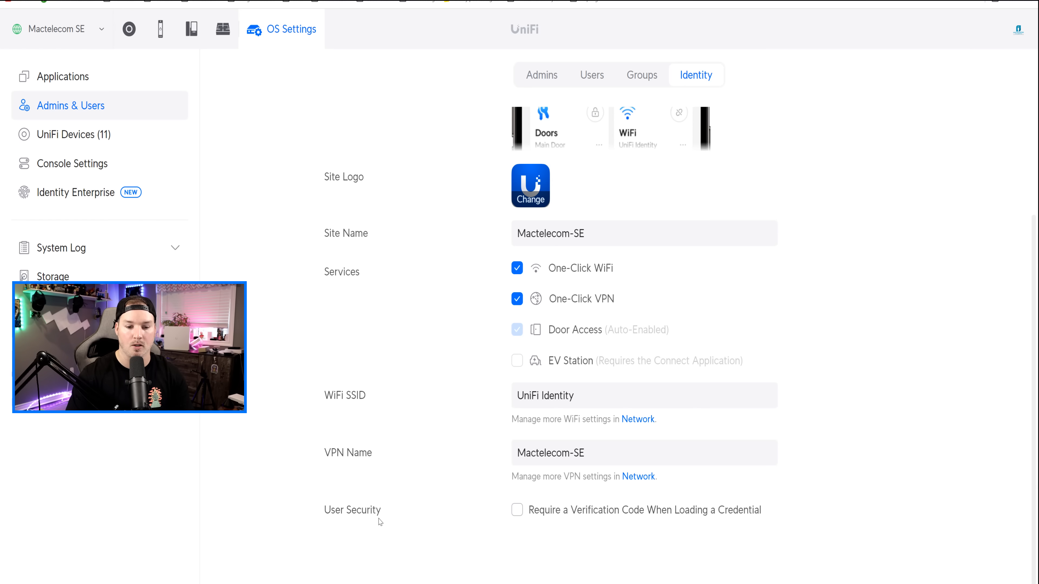